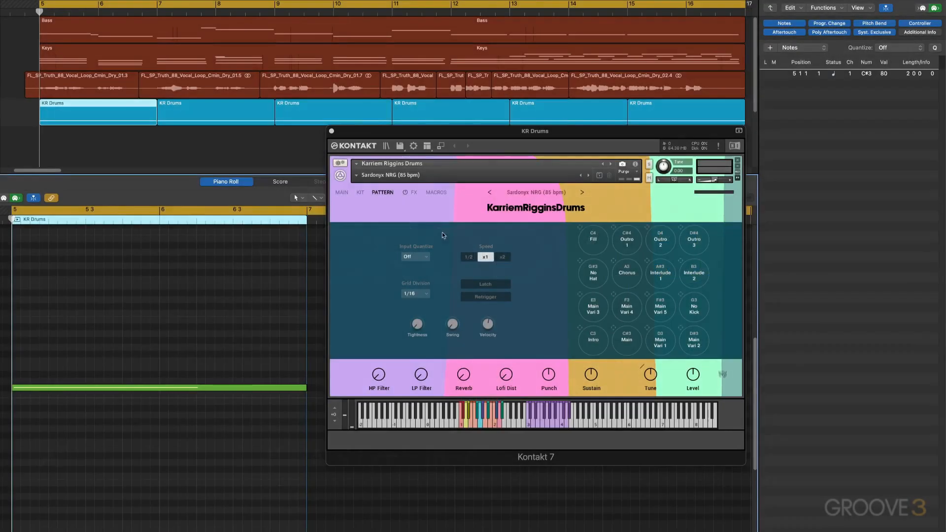
{"action": "mouse_move", "coordinate": [410, 180]}
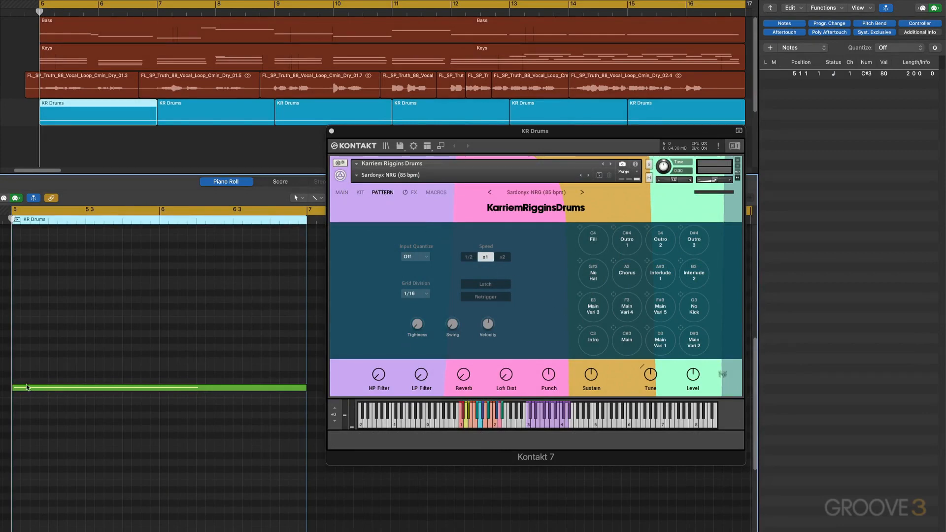
{"action": "mouse_move", "coordinate": [351, 386]}
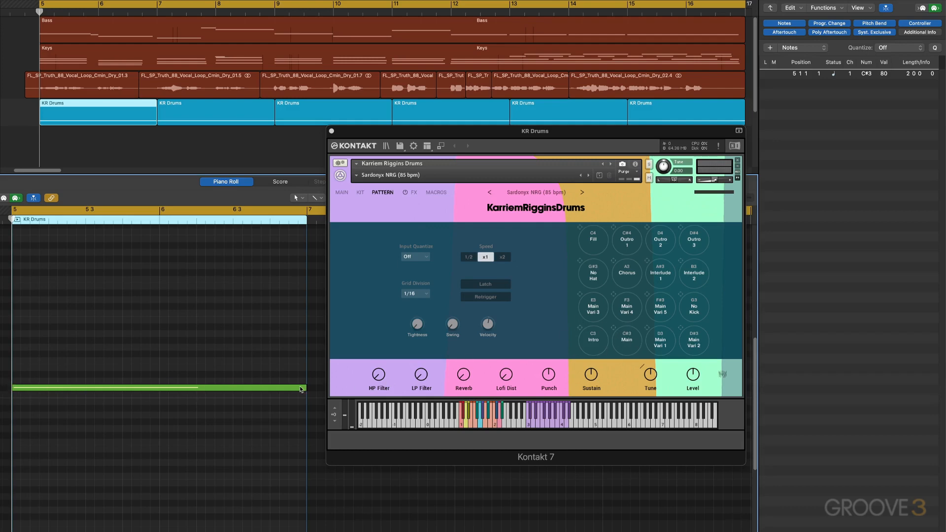
{"action": "mouse_move", "coordinate": [138, 132]}
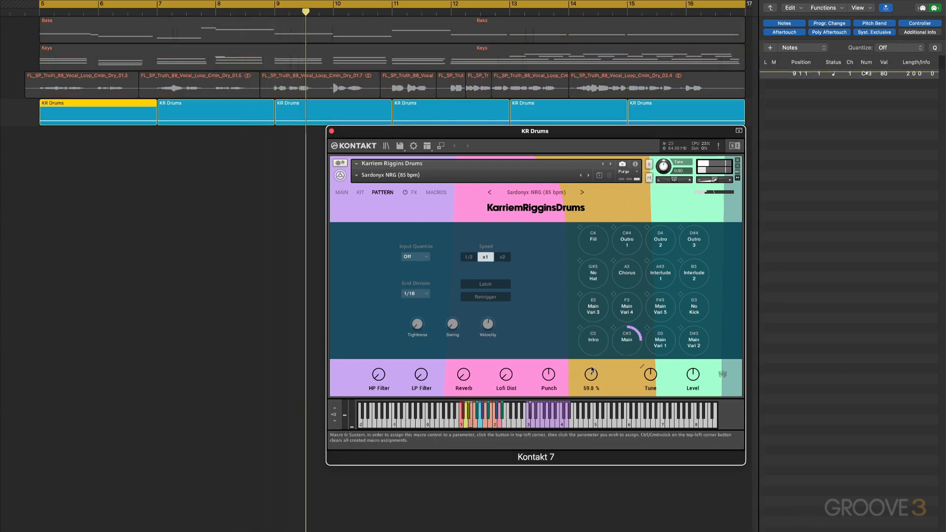
- Raise the Karriem Riggins Drums Sustain macro to about 73.4% during playback
{"action": "left_click_drag", "start_coordinate": [590, 374], "coordinate": [590, 362]}
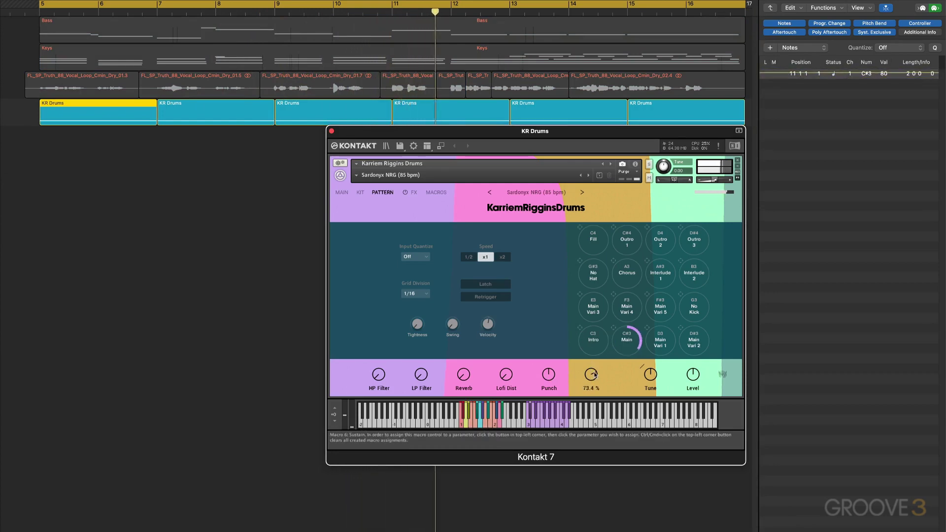
{"action": "left_click_drag", "start_coordinate": [591, 375], "coordinate": [591, 379]}
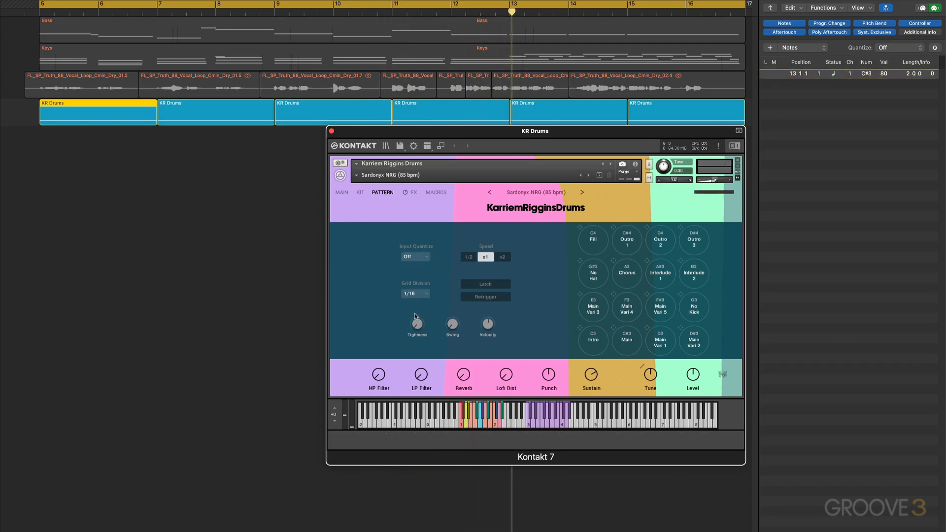
{"action": "mouse_move", "coordinate": [416, 325]}
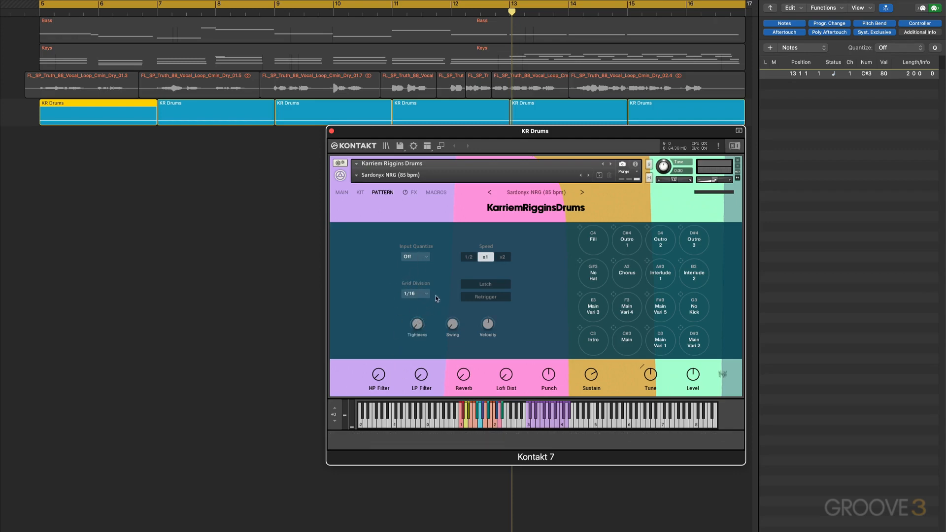
{"action": "mouse_move", "coordinate": [416, 293]}
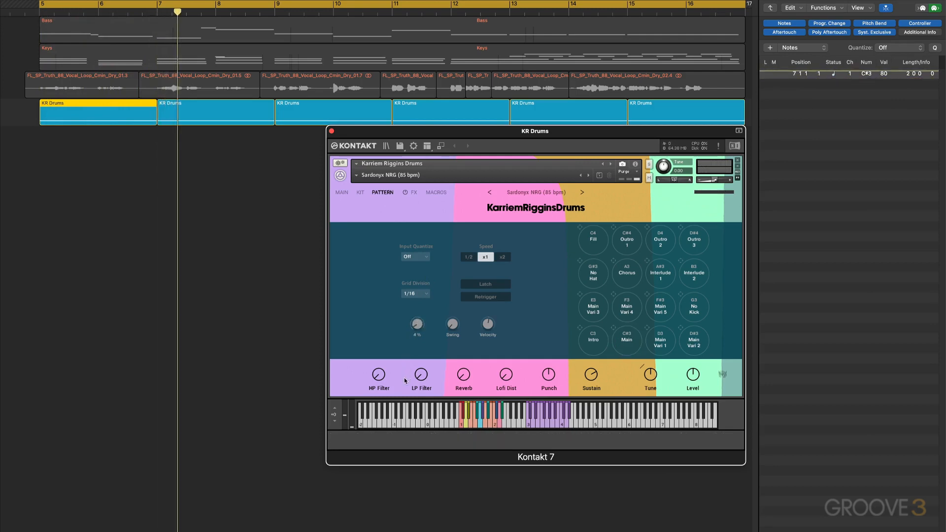
{"action": "mouse_move", "coordinate": [417, 323]}
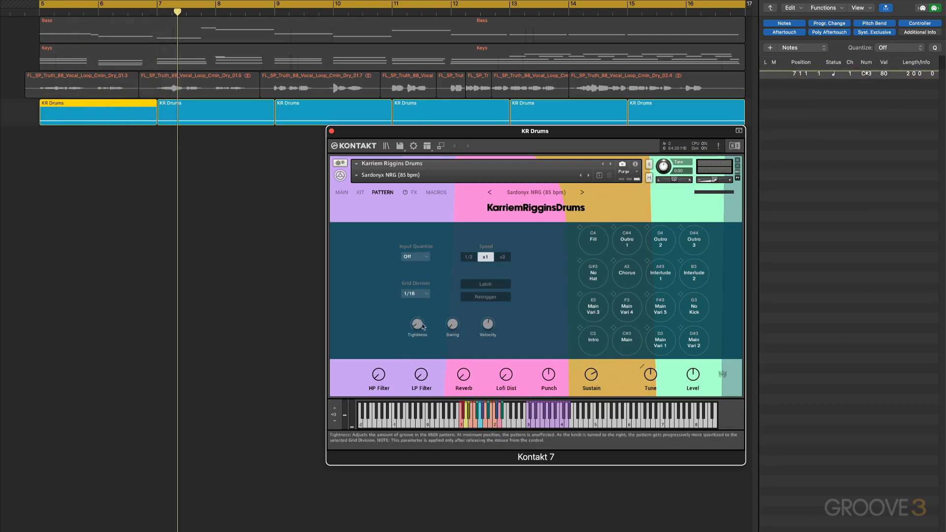
- Turn the pattern Tightness knob to about 4% so the groove sits closer to the grid
{"action": "left_click_drag", "start_coordinate": [452, 325], "coordinate": [452, 301]}
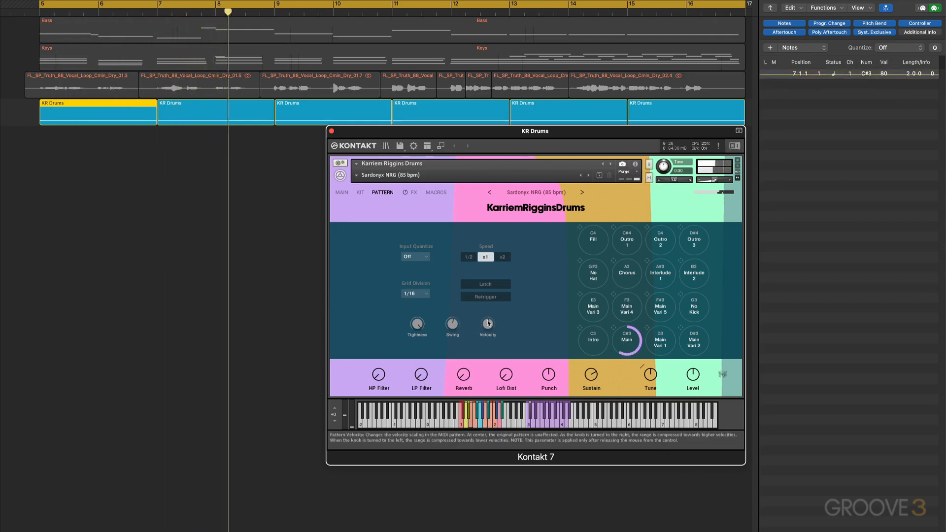
- Turn the pattern Velocity knob down to roughly -50% for softer Main groove hits
{"action": "left_click", "coordinate": [627, 339]}
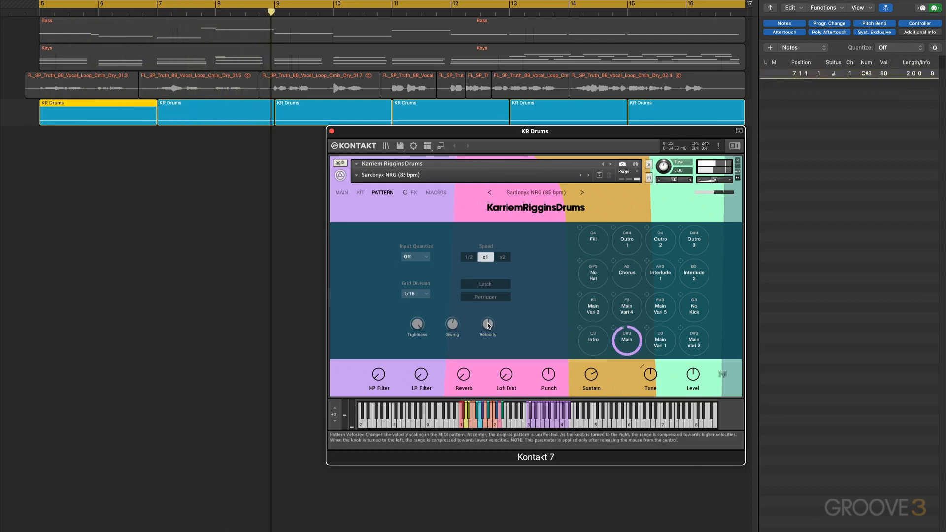
{"action": "left_click_drag", "start_coordinate": [486, 326], "coordinate": [486, 307]}
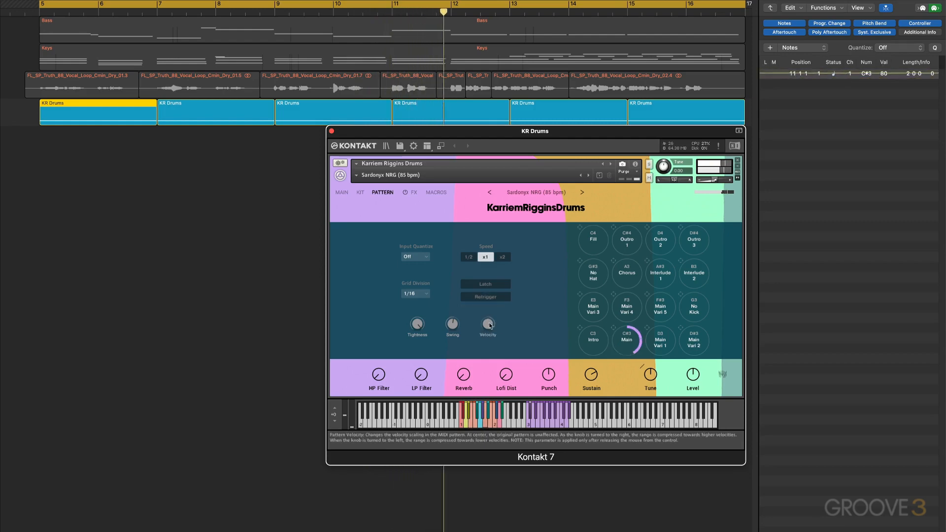
{"action": "left_click_drag", "start_coordinate": [487, 324], "coordinate": [487, 356]}
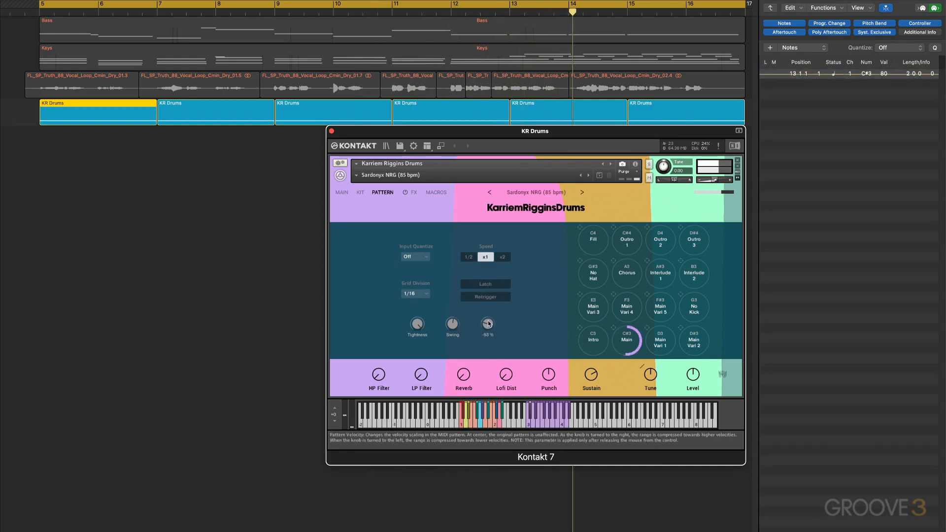
{"action": "left_click_drag", "start_coordinate": [487, 324], "coordinate": [487, 324]}
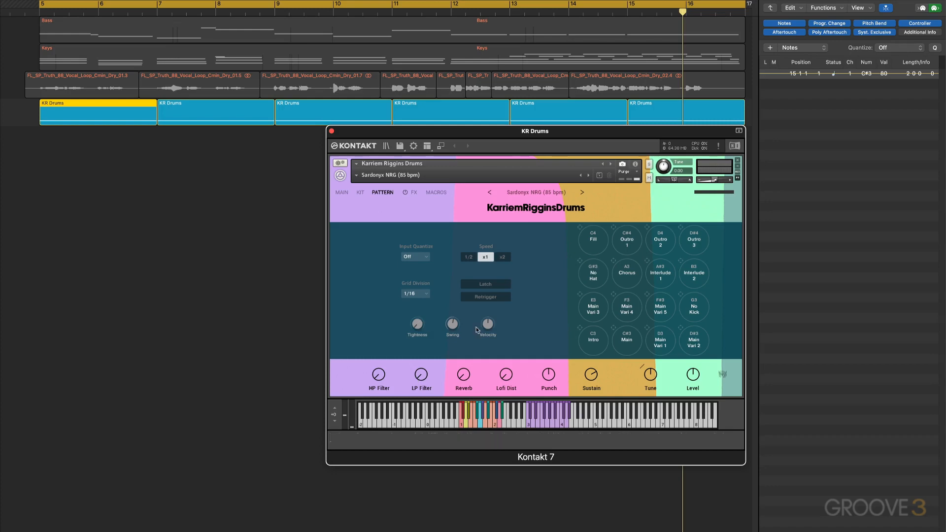
{"action": "mouse_move", "coordinate": [609, 333]}
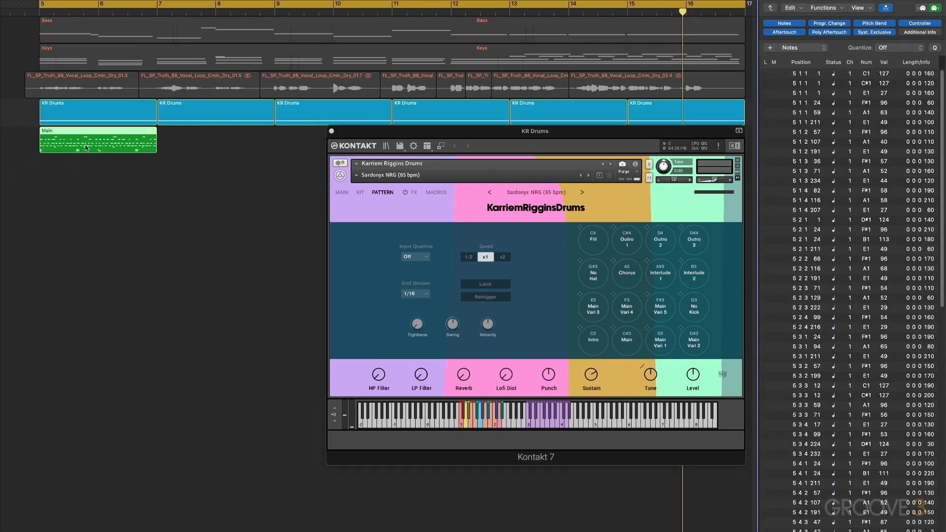
{"action": "mouse_move", "coordinate": [79, 152]}
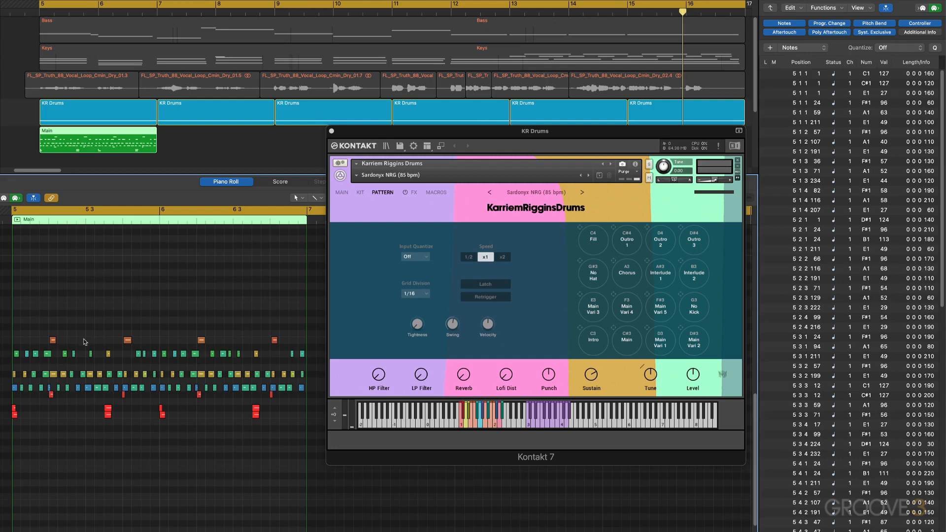
{"action": "mouse_move", "coordinate": [109, 169]}
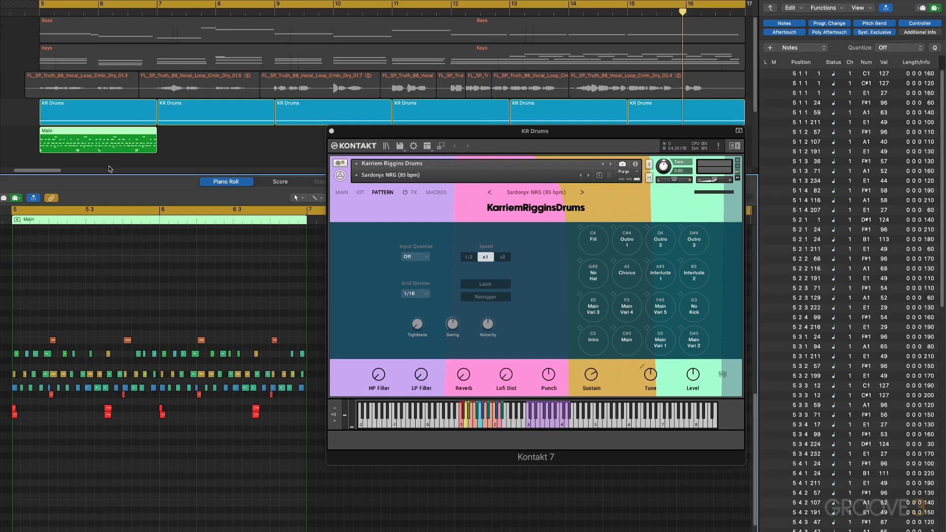
{"action": "mouse_move", "coordinate": [97, 152]}
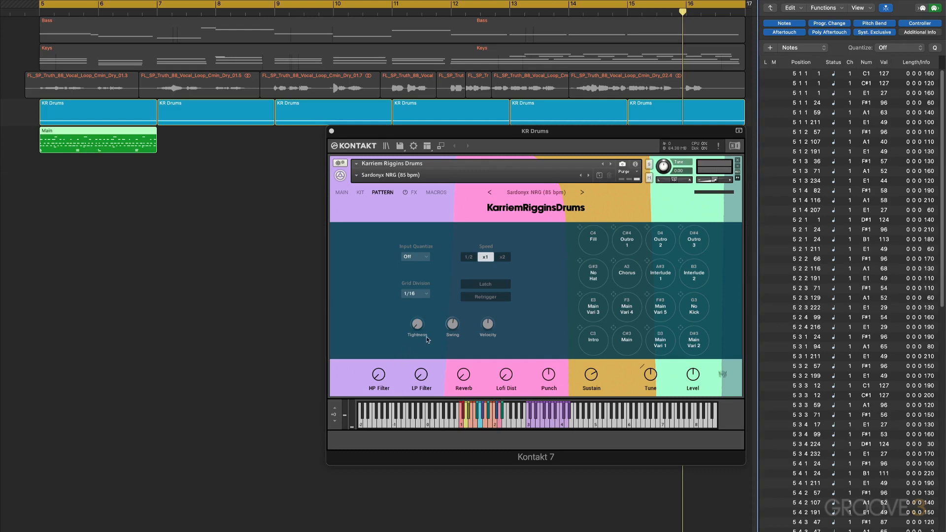
{"action": "mouse_move", "coordinate": [417, 325]}
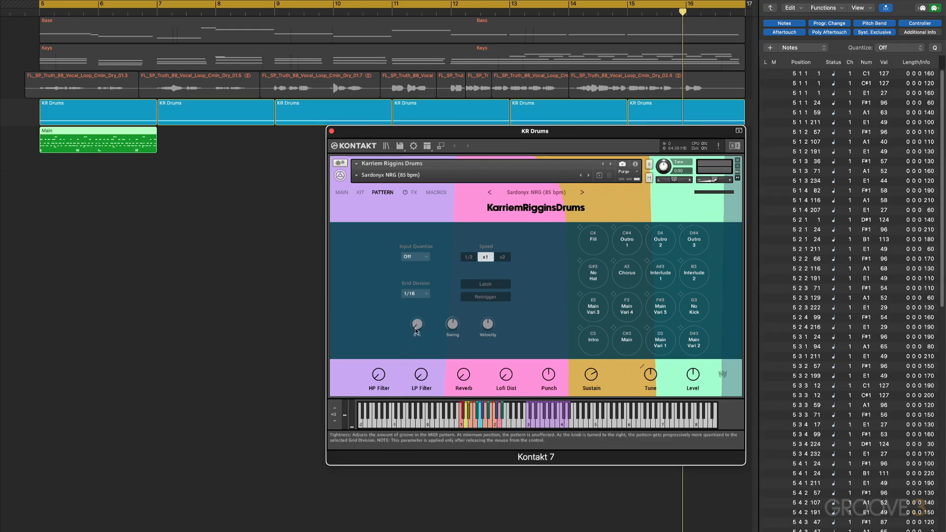
{"action": "mouse_move", "coordinate": [418, 328]}
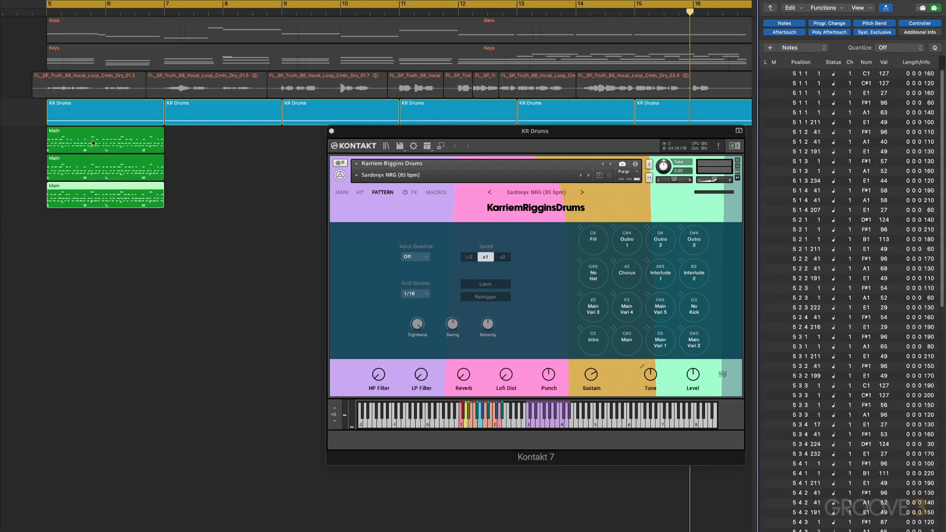
- Scroll the Event List to view the first Main region's drum notes and velocities
{"action": "scroll", "scroll_direction": "down", "scroll_amount": 3}
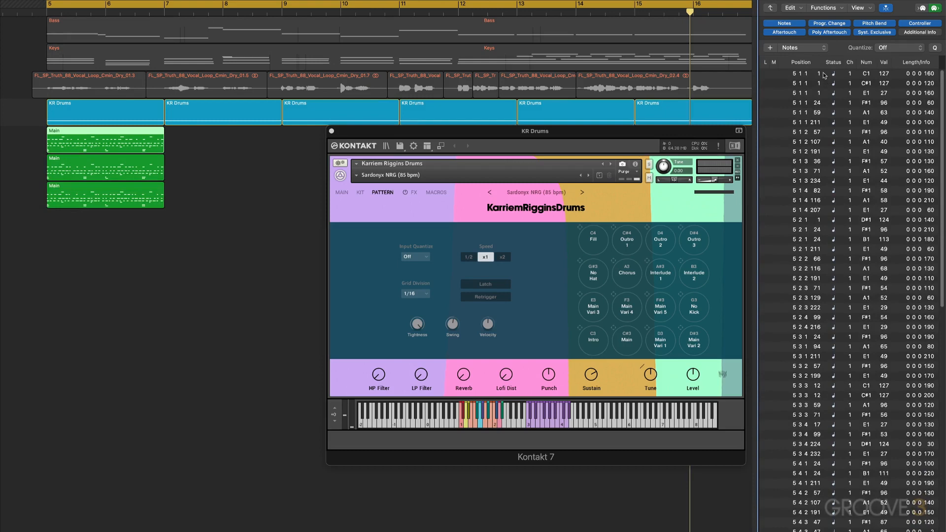
{"action": "mouse_move", "coordinate": [805, 77]}
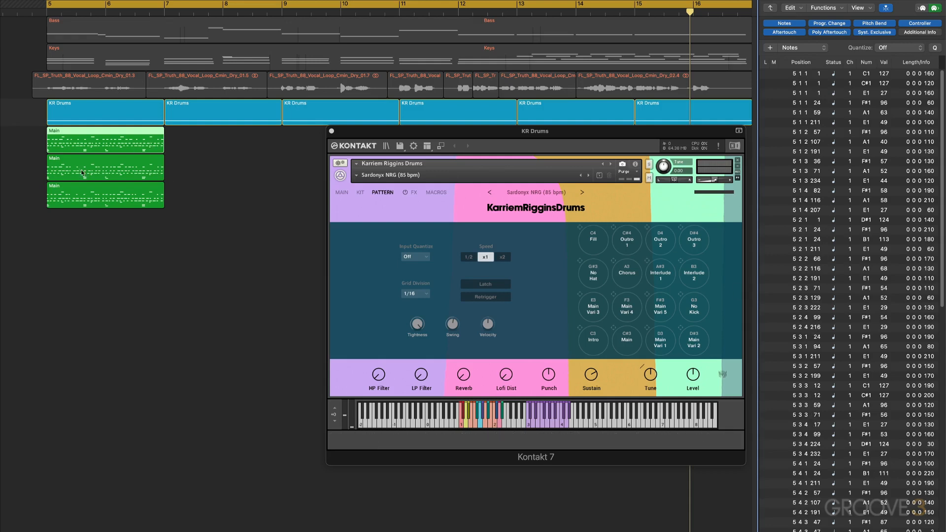
{"action": "mouse_move", "coordinate": [189, 211]}
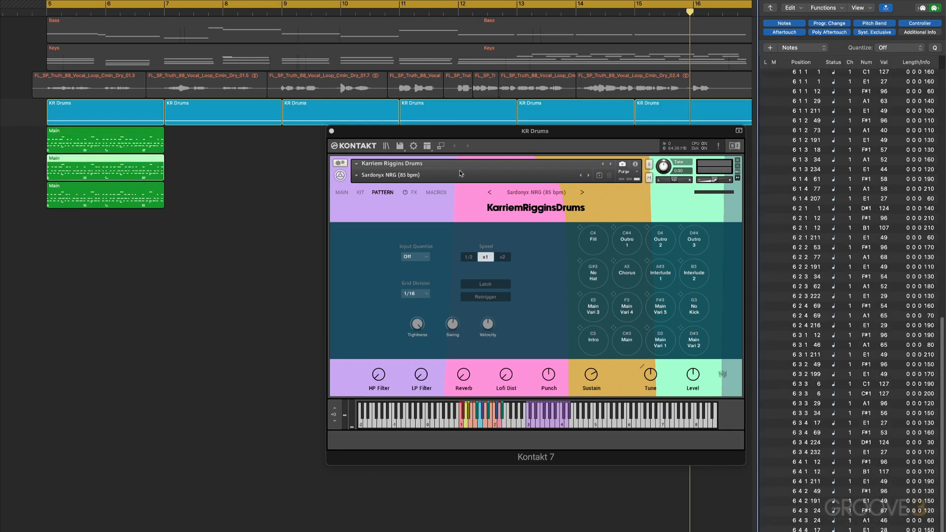
{"action": "mouse_move", "coordinate": [818, 176]}
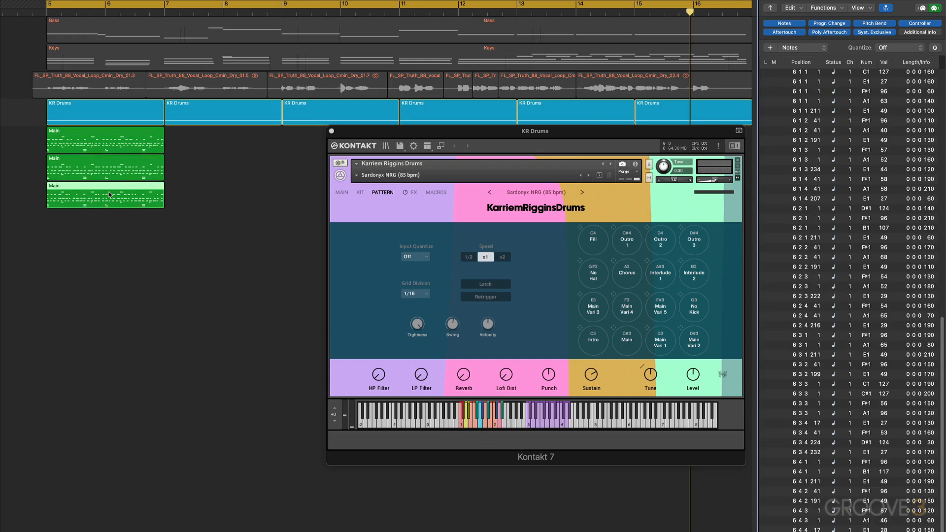
{"action": "mouse_move", "coordinate": [373, 317]}
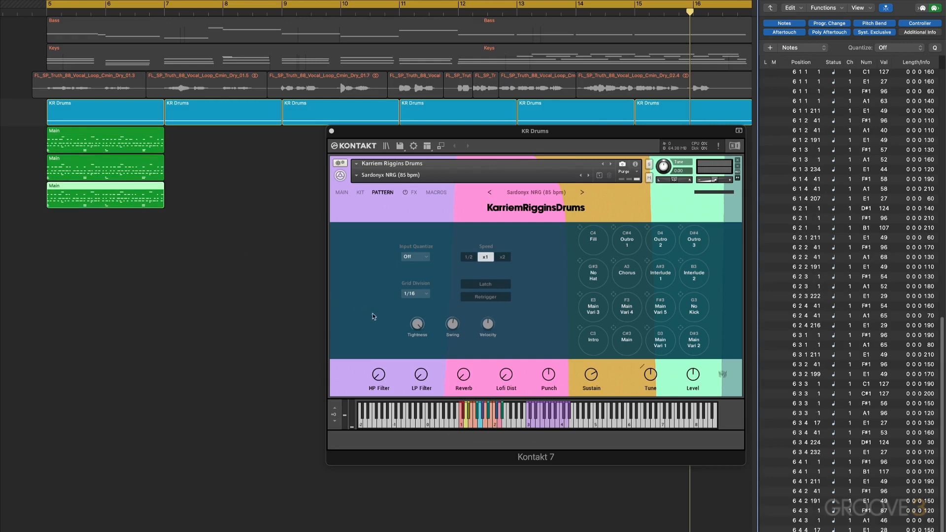
{"action": "mouse_move", "coordinate": [830, 237]}
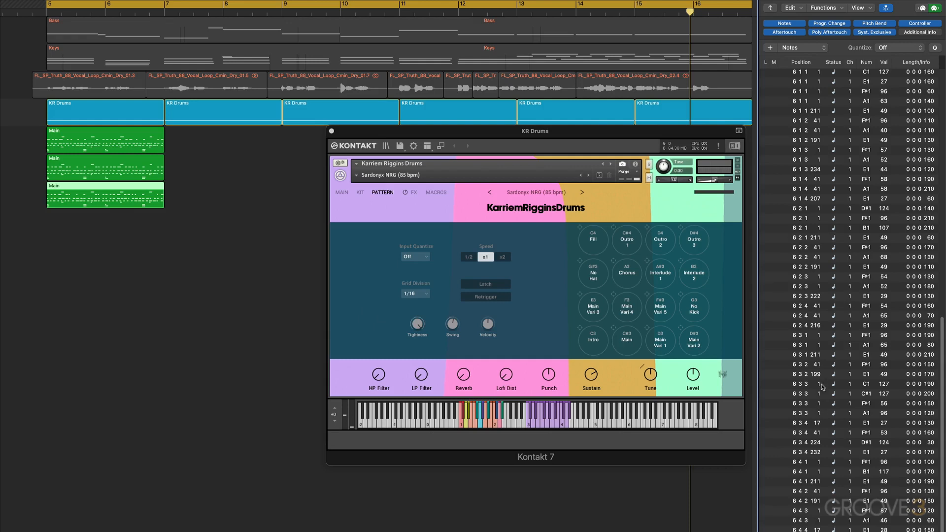
{"action": "mouse_move", "coordinate": [818, 423]}
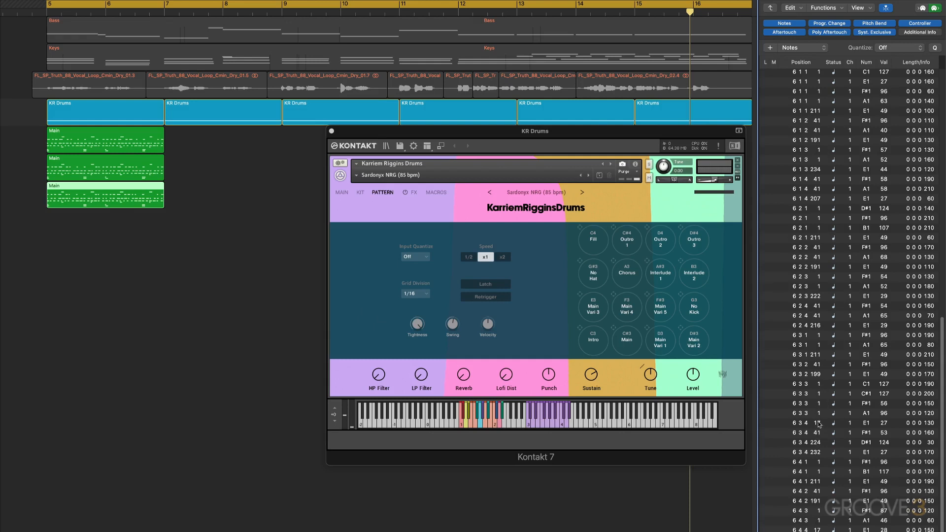
{"action": "mouse_move", "coordinate": [822, 418]}
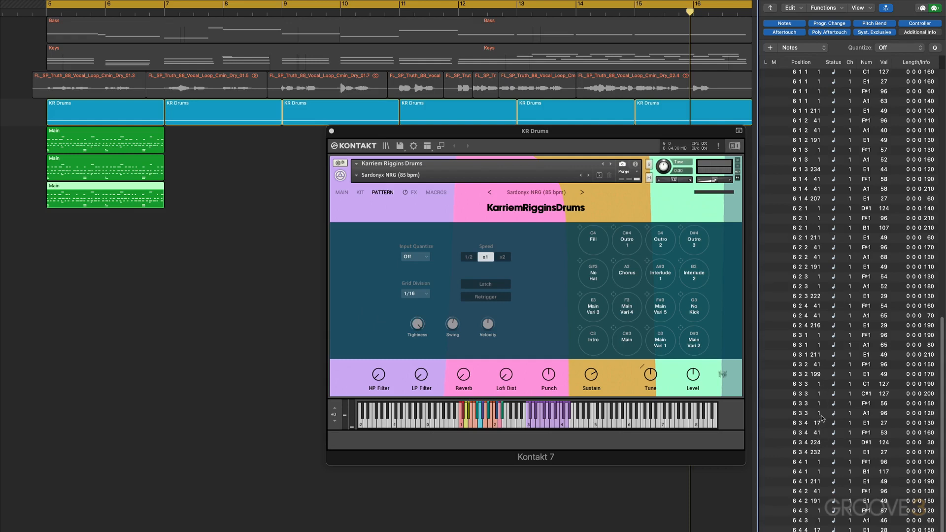
{"action": "mouse_move", "coordinate": [816, 438]}
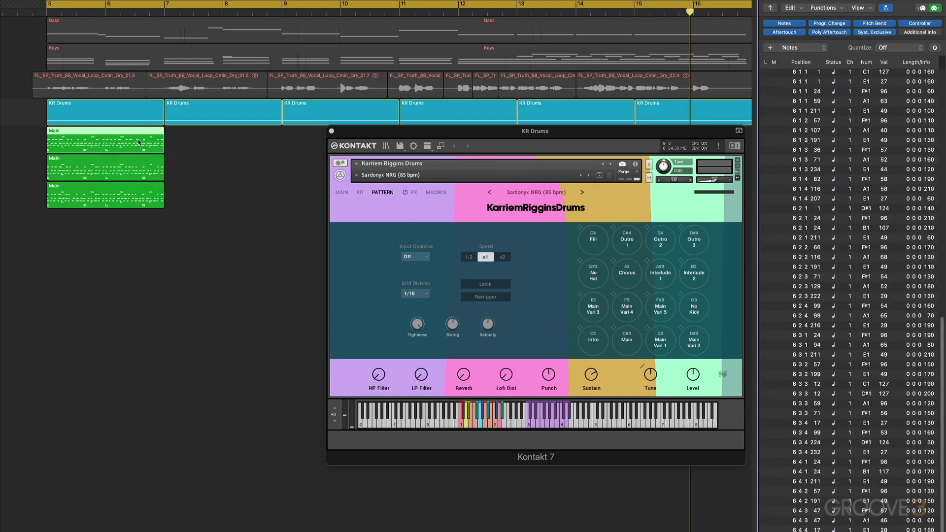
{"action": "mouse_move", "coordinate": [69, 128]}
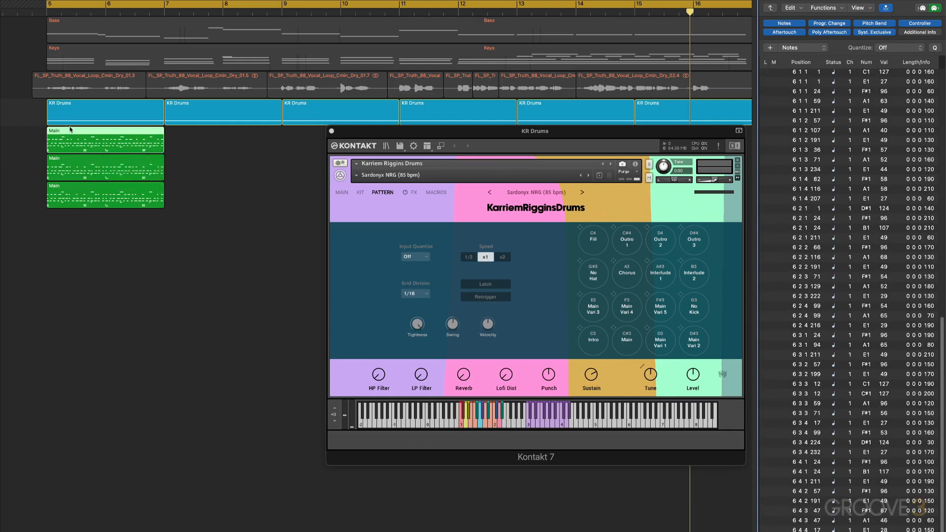
{"action": "mouse_move", "coordinate": [392, 285]}
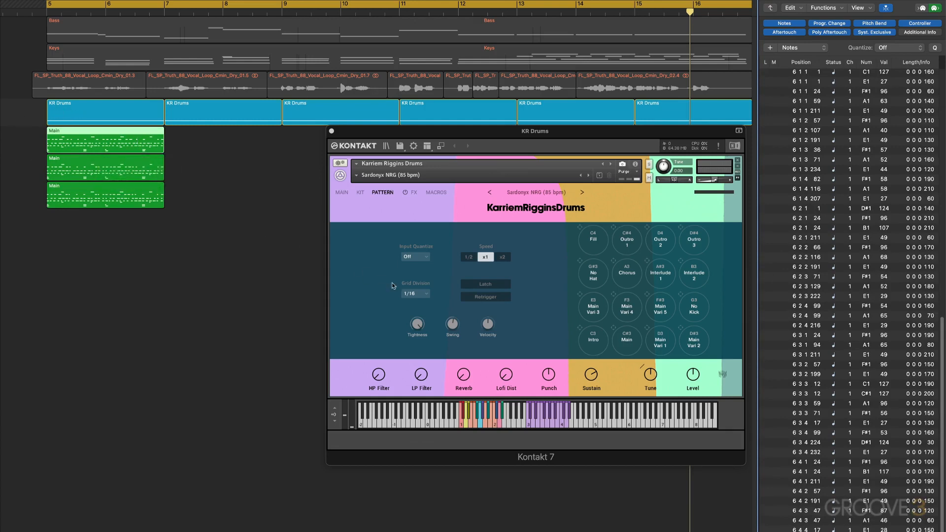
{"action": "mouse_move", "coordinate": [417, 325]}
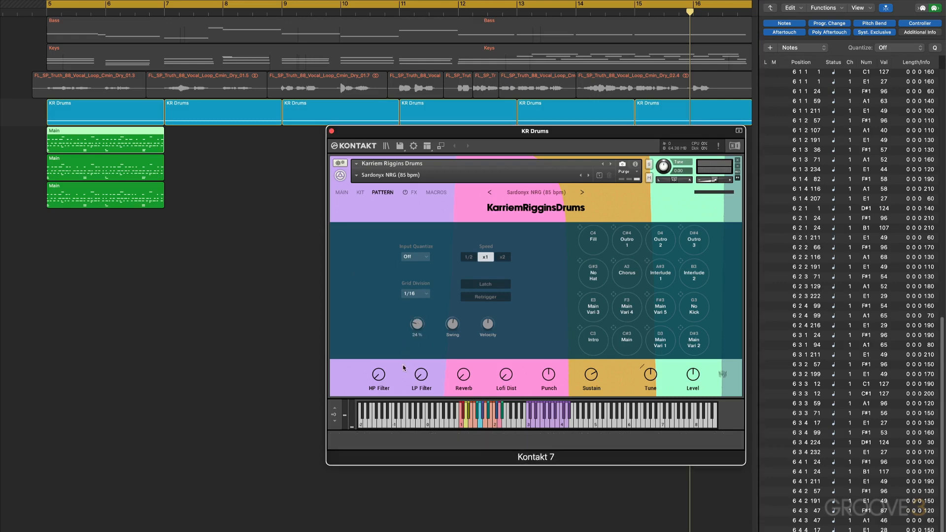
{"action": "mouse_move", "coordinate": [452, 325]}
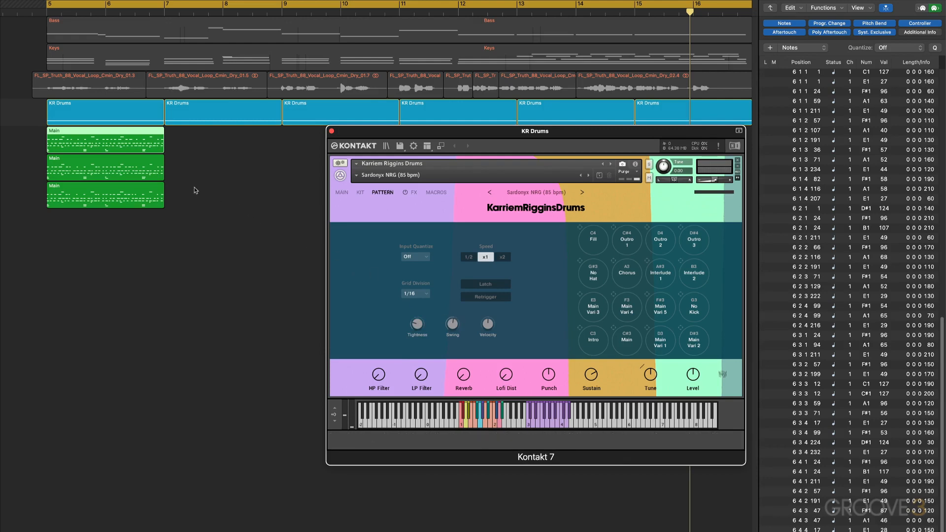
{"action": "mouse_move", "coordinate": [816, 252]}
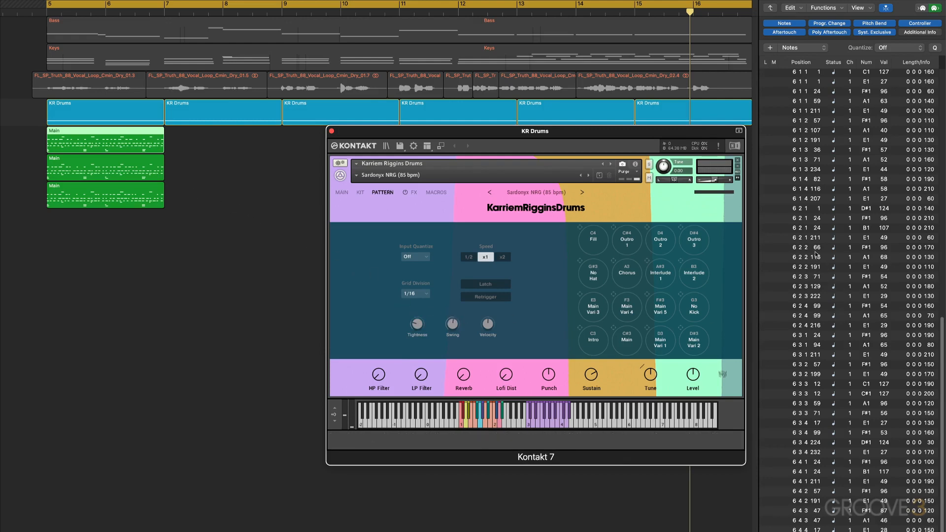
{"action": "mouse_move", "coordinate": [452, 325]}
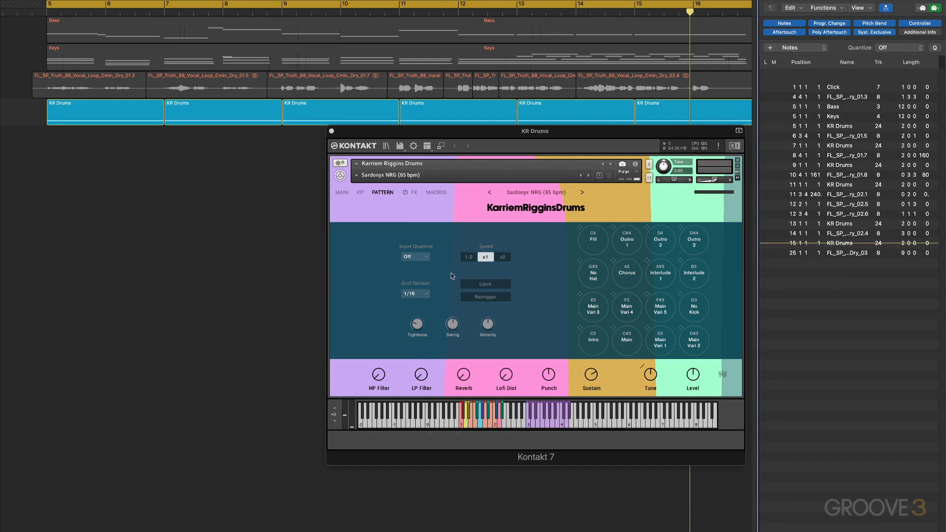
{"action": "mouse_move", "coordinate": [415, 256]}
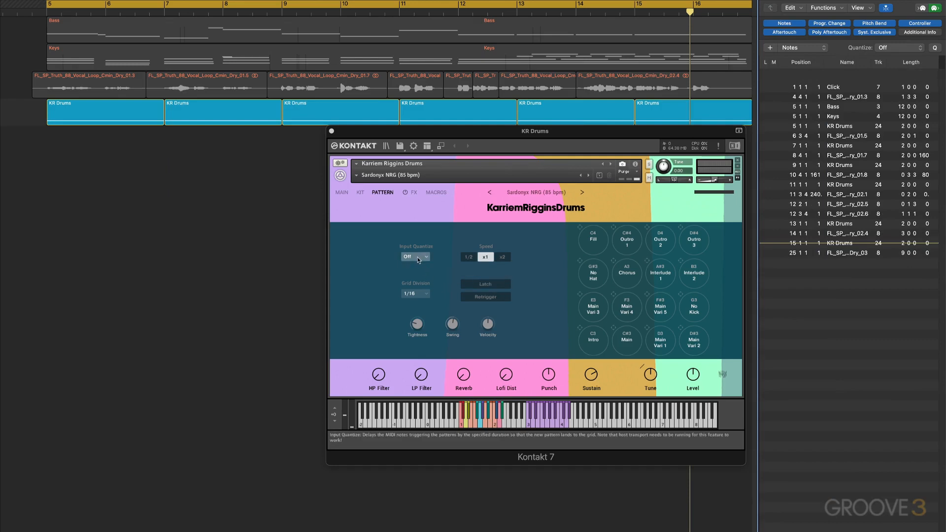
- Show the Input Quantize options: Off, Bar, 1/2, 1/4, 1/8 and 1/16
{"action": "left_click", "coordinate": [415, 257]}
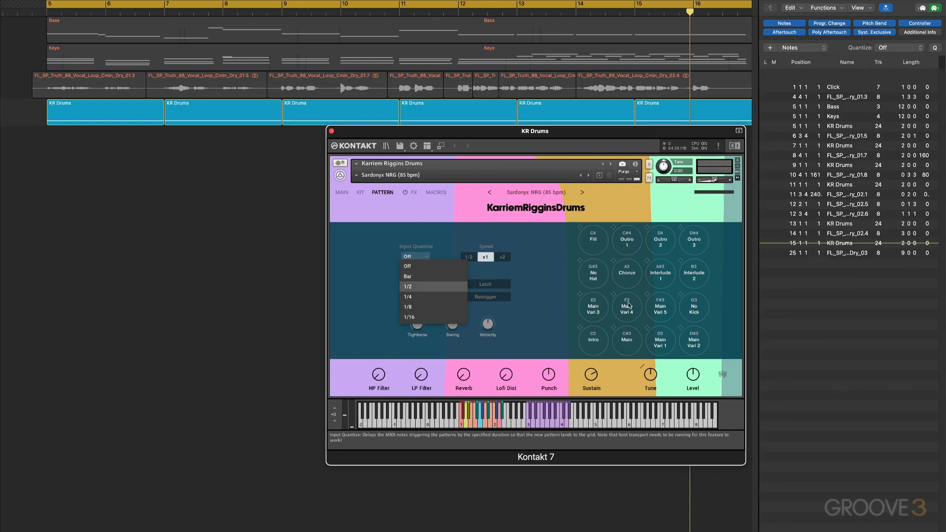
{"action": "mouse_move", "coordinate": [408, 276]}
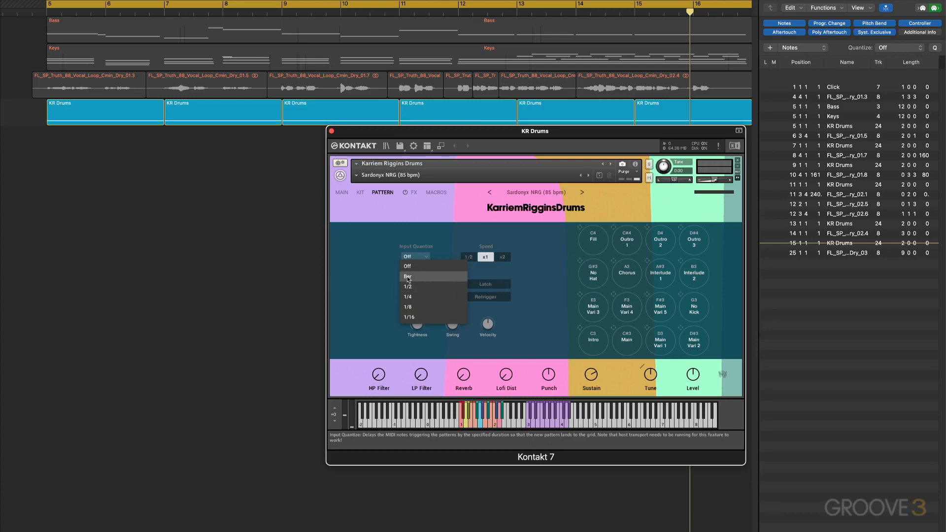
{"action": "mouse_move", "coordinate": [411, 308]}
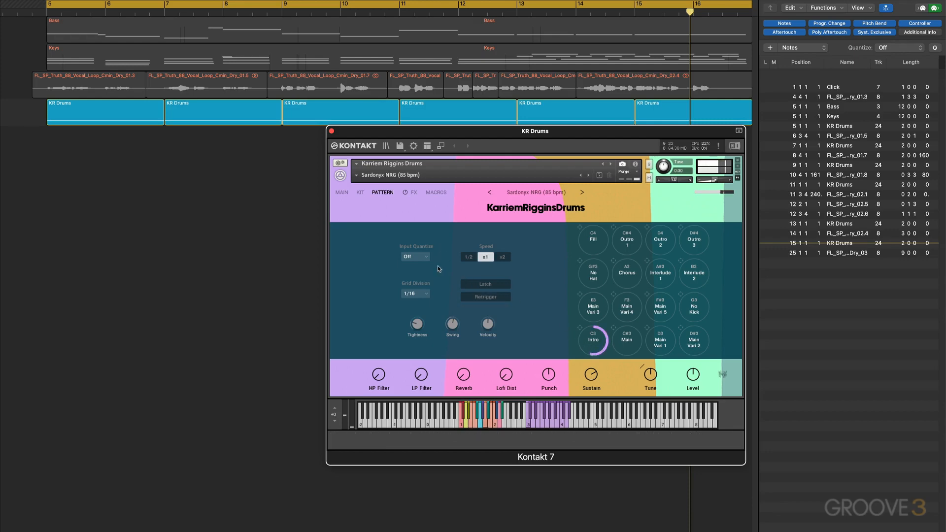
{"action": "mouse_move", "coordinate": [493, 284]}
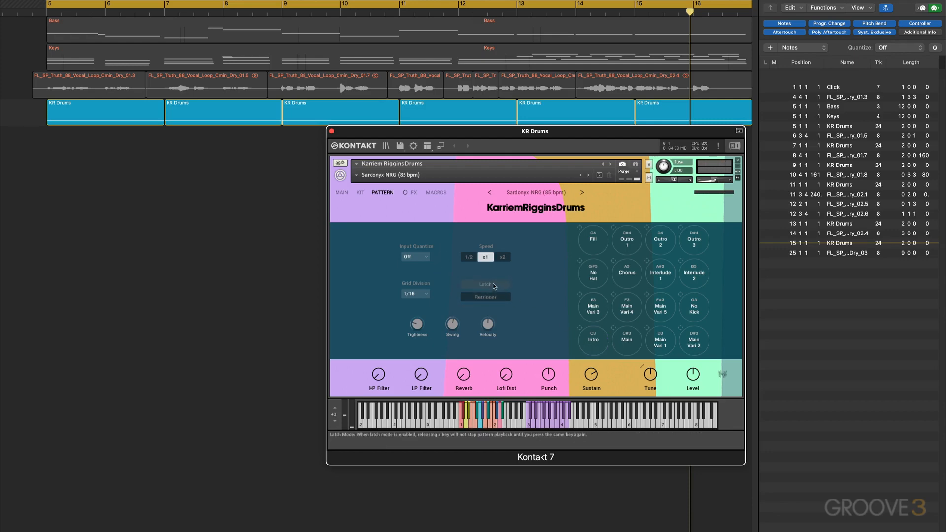
{"action": "left_click", "coordinate": [484, 284]}
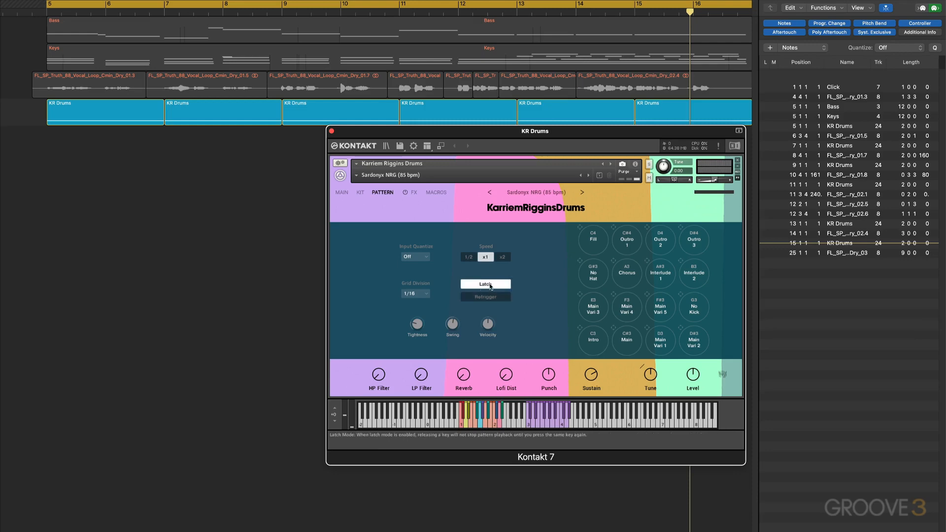
{"action": "left_click", "coordinate": [485, 284]}
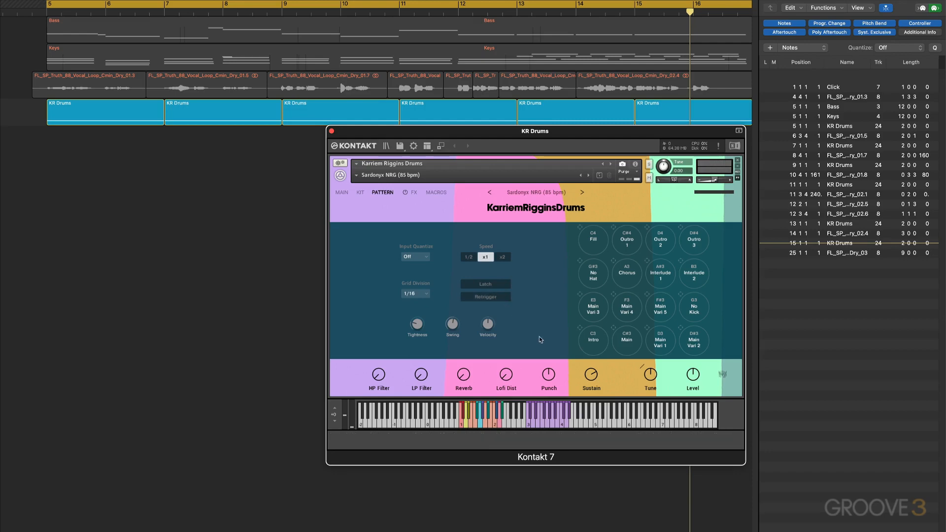
{"action": "mouse_move", "coordinate": [594, 355]}
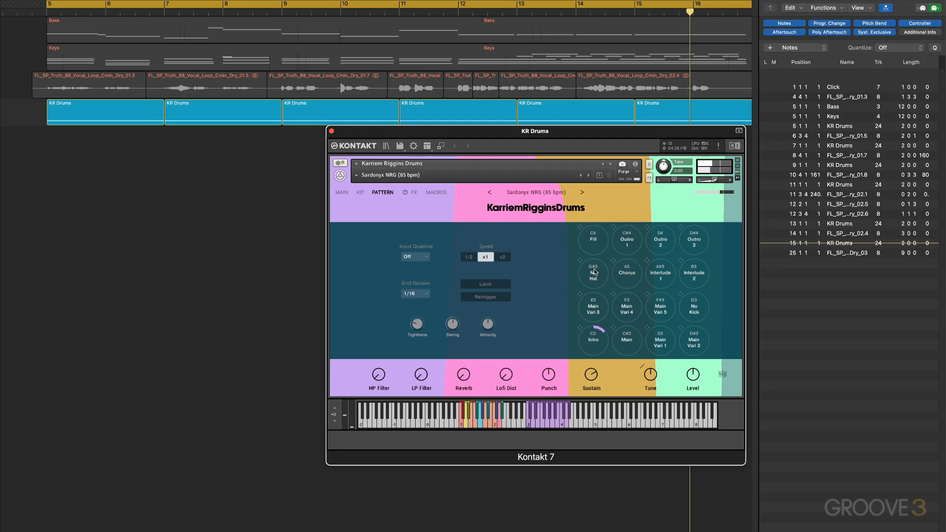
{"action": "left_click", "coordinate": [694, 340]}
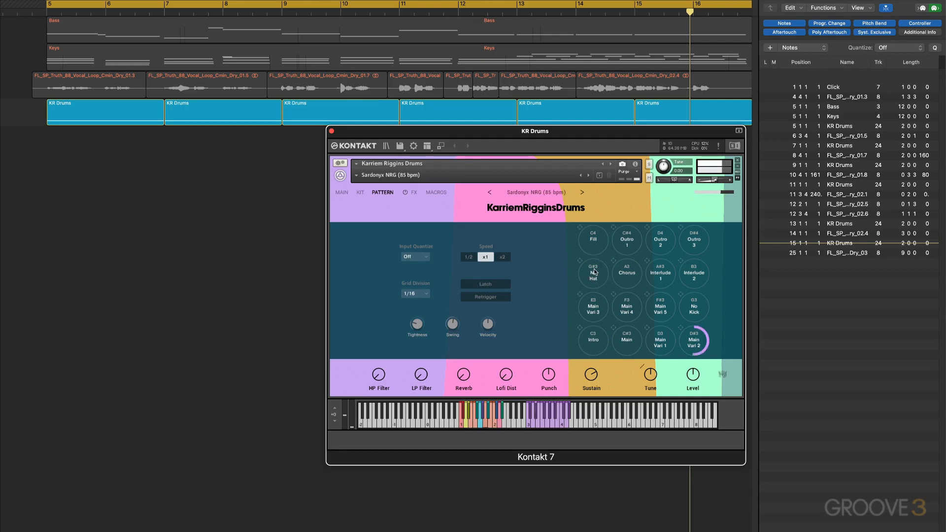
{"action": "left_click", "coordinate": [627, 307]}
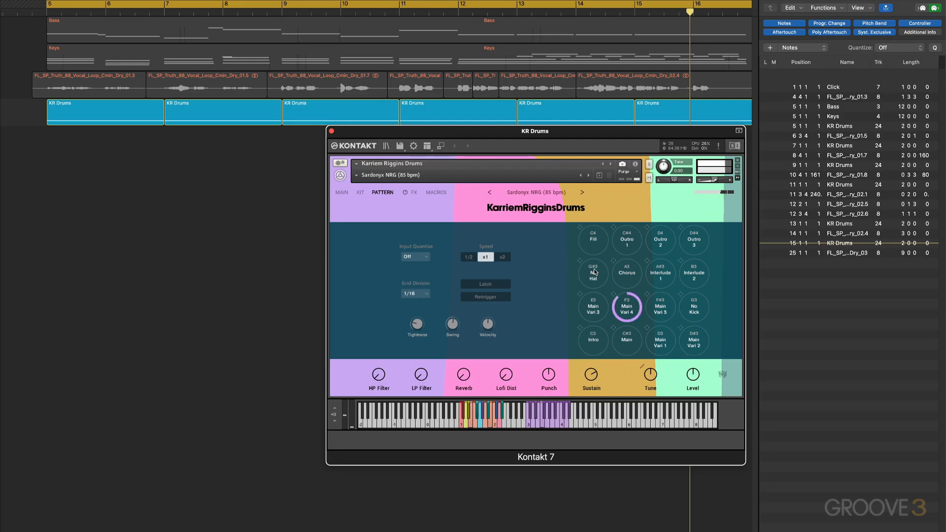
{"action": "left_click", "coordinate": [694, 273]}
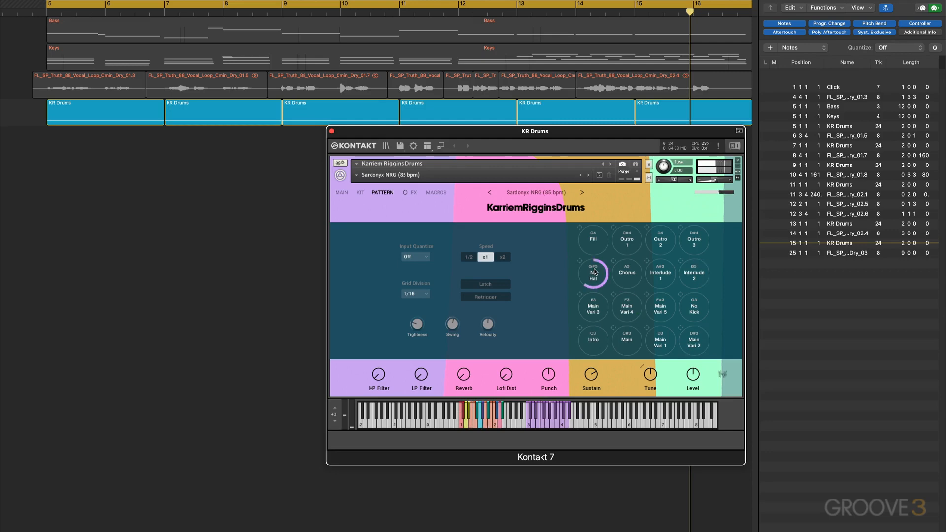
{"action": "left_click", "coordinate": [694, 306]}
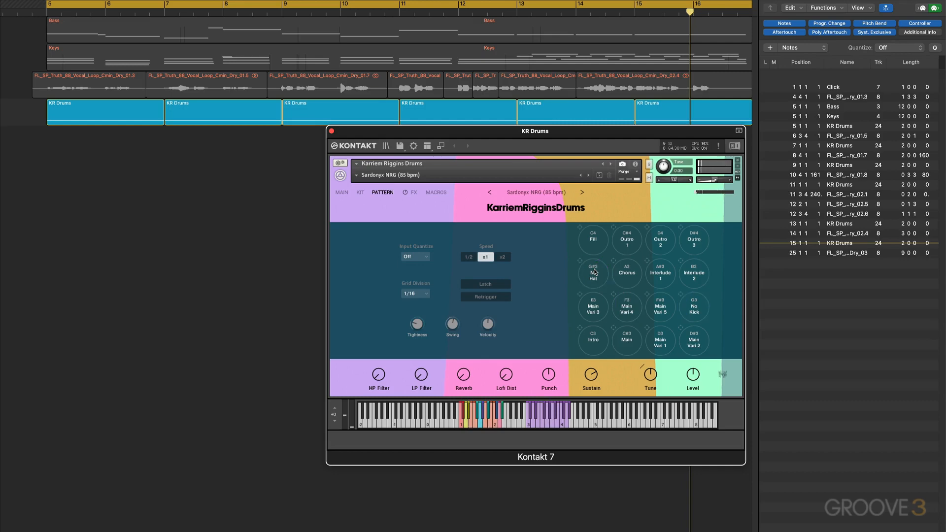
{"action": "mouse_move", "coordinate": [485, 297]}
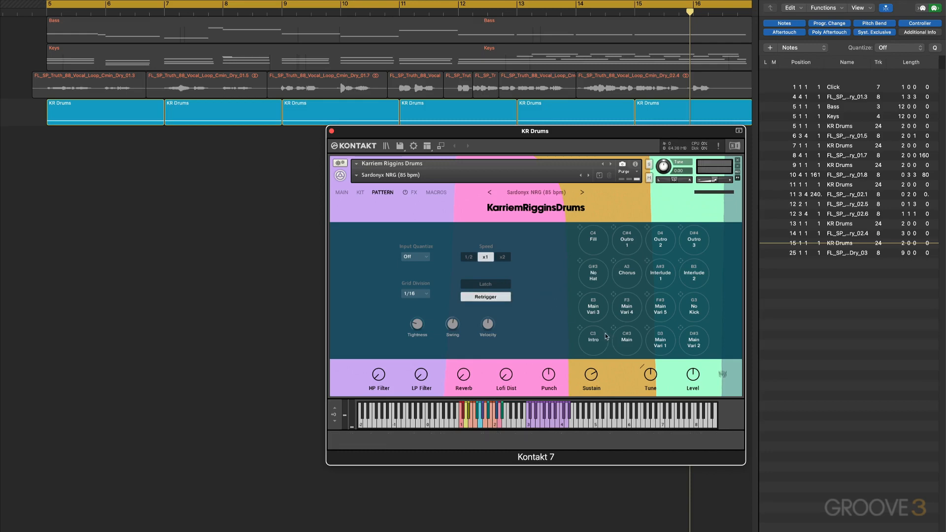
{"action": "mouse_move", "coordinate": [562, 283]}
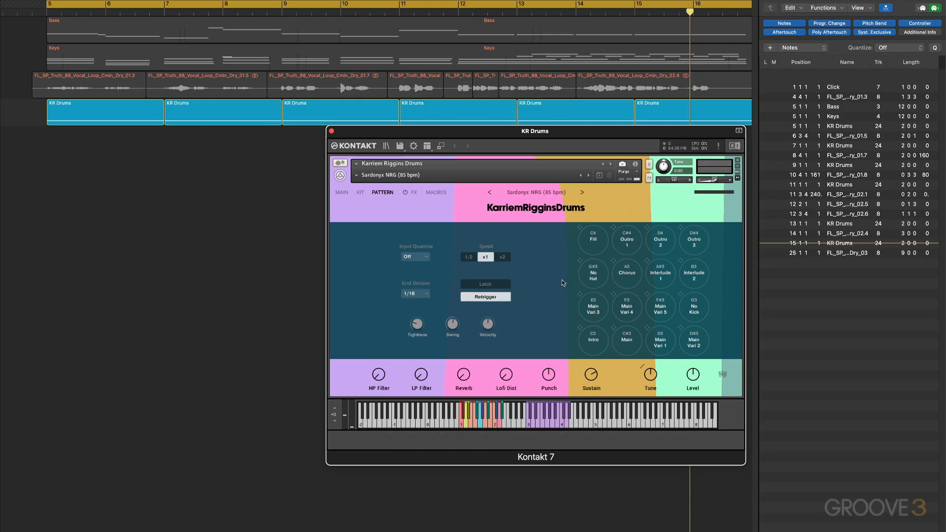
{"action": "mouse_move", "coordinate": [394, 253]}
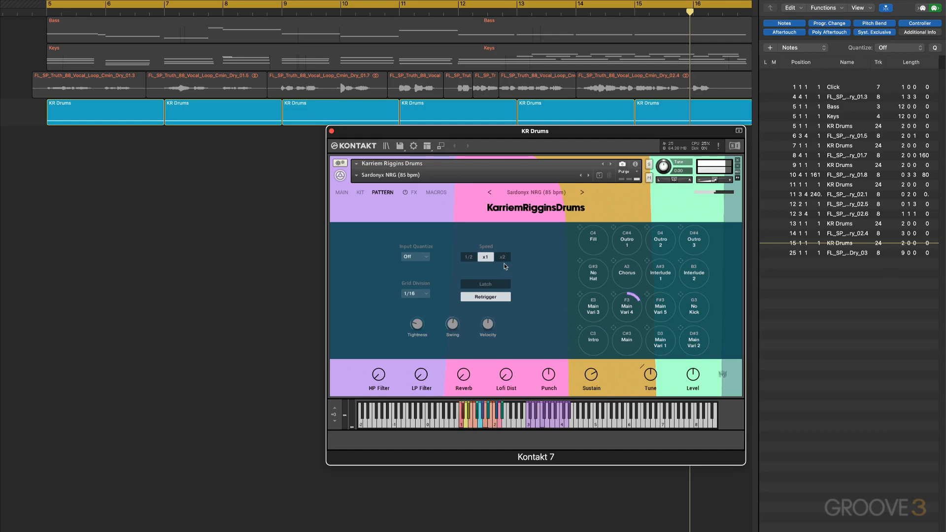
{"action": "mouse_move", "coordinate": [510, 269]}
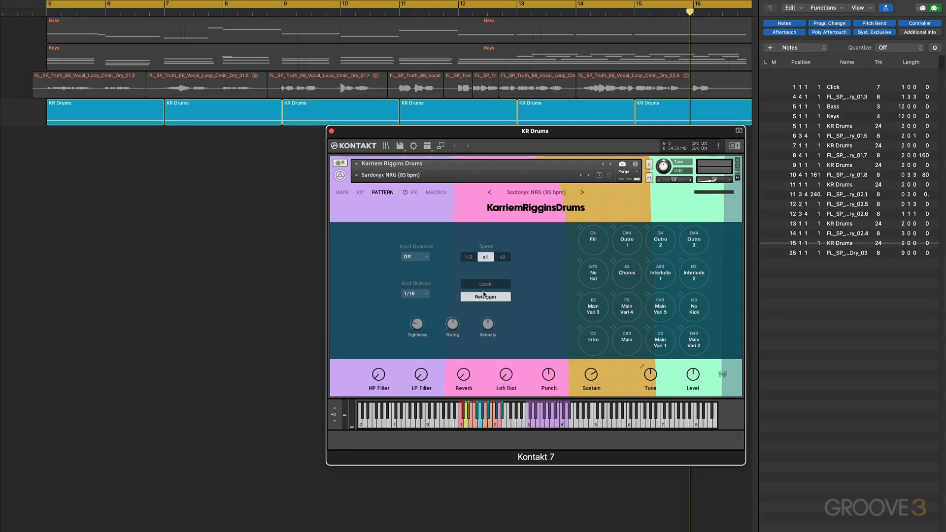
{"action": "mouse_move", "coordinate": [469, 258]}
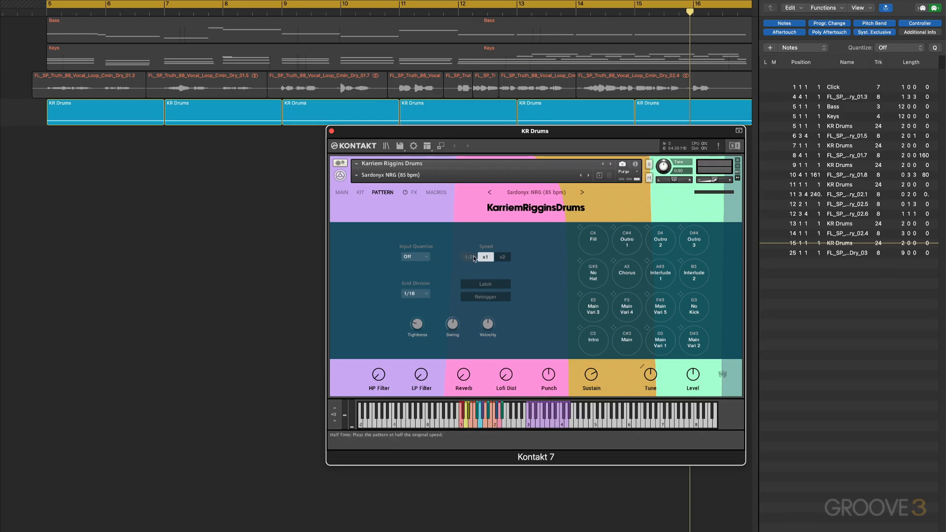
{"action": "left_click", "coordinate": [468, 257]}
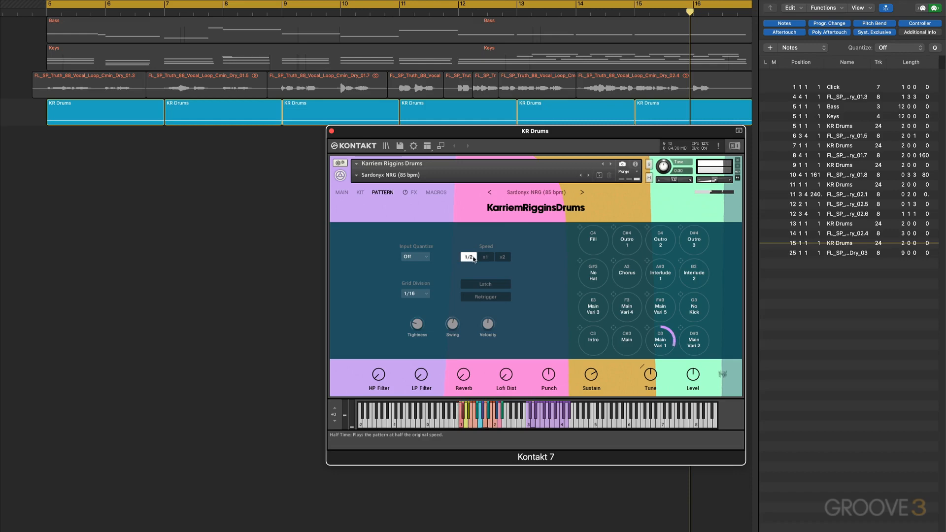
{"action": "left_click", "coordinate": [501, 256]}
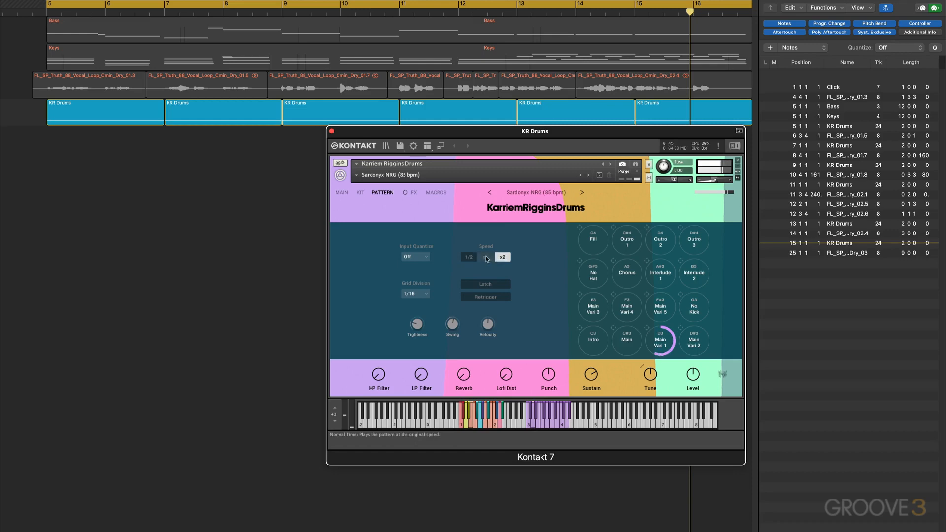
{"action": "left_click", "coordinate": [485, 256]}
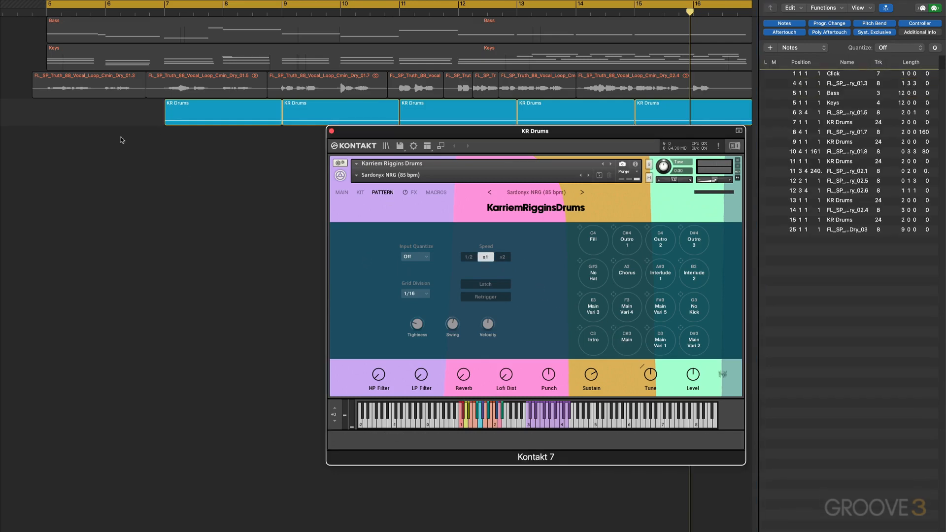
{"action": "mouse_move", "coordinate": [612, 329]}
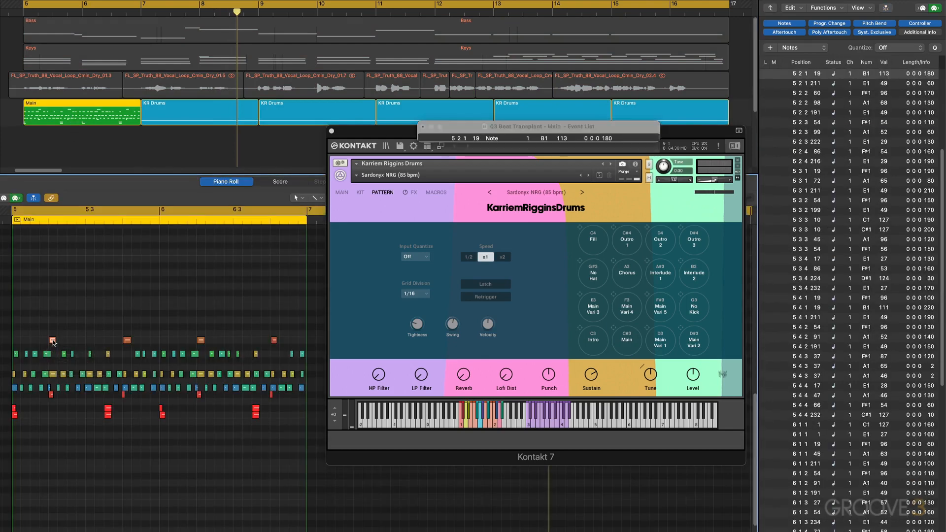
{"action": "mouse_move", "coordinate": [56, 342]}
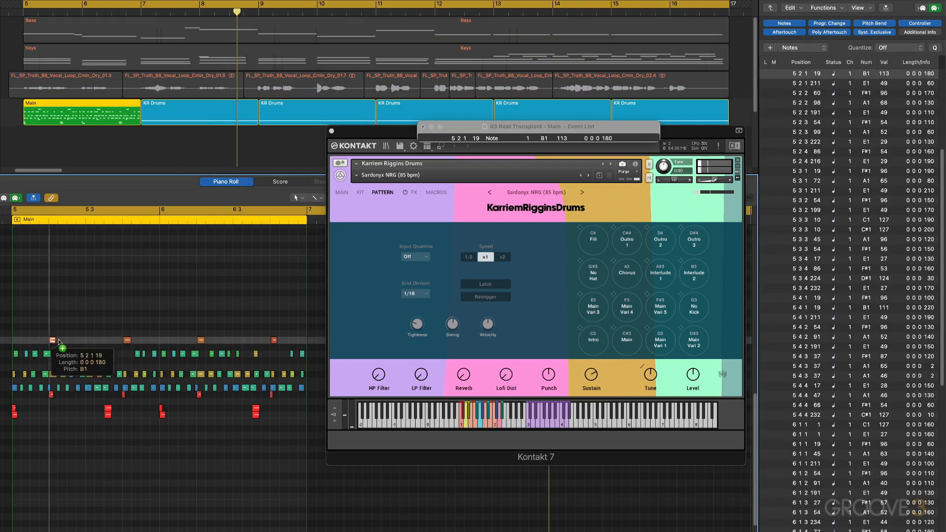
- Option-drag a clap note in the Piano Roll to copy it onto a new beat
{"action": "left_click_drag", "start_coordinate": [57, 341], "coordinate": [72, 341]}
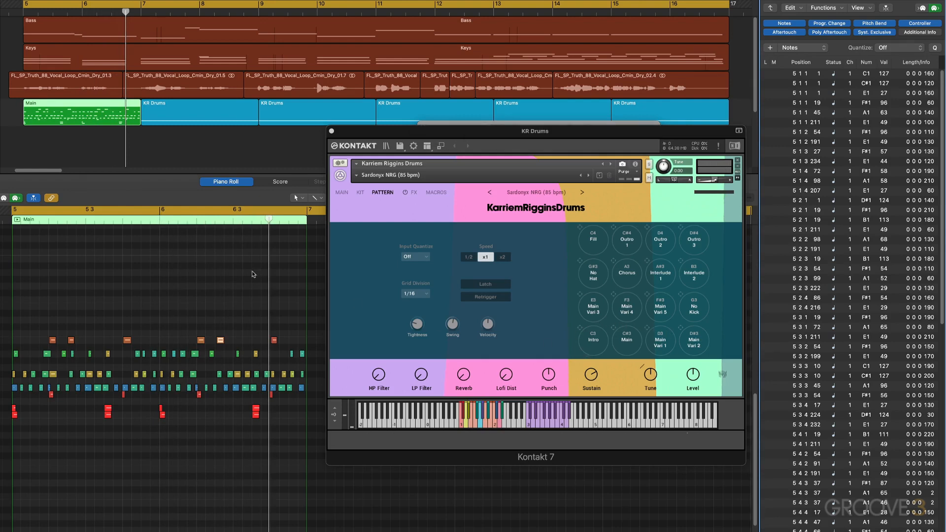
{"action": "mouse_move", "coordinate": [271, 349]}
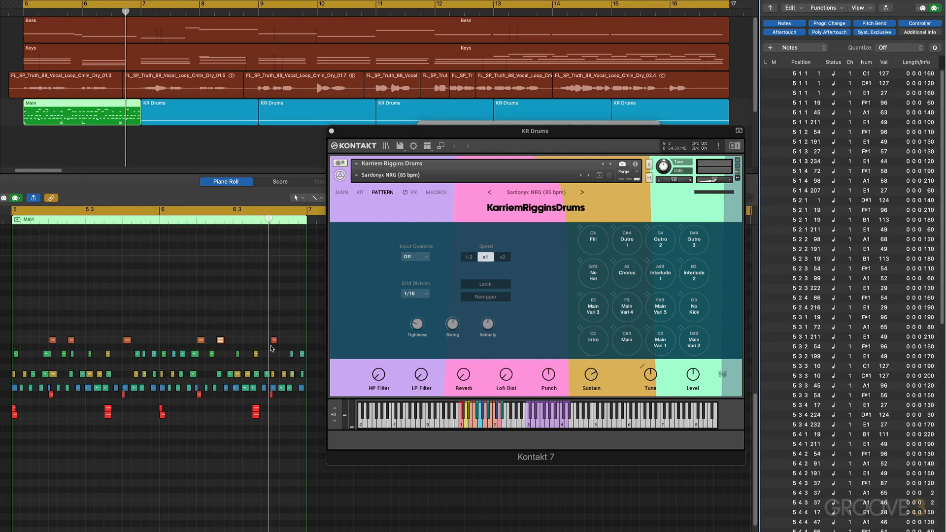
{"action": "mouse_move", "coordinate": [81, 396]}
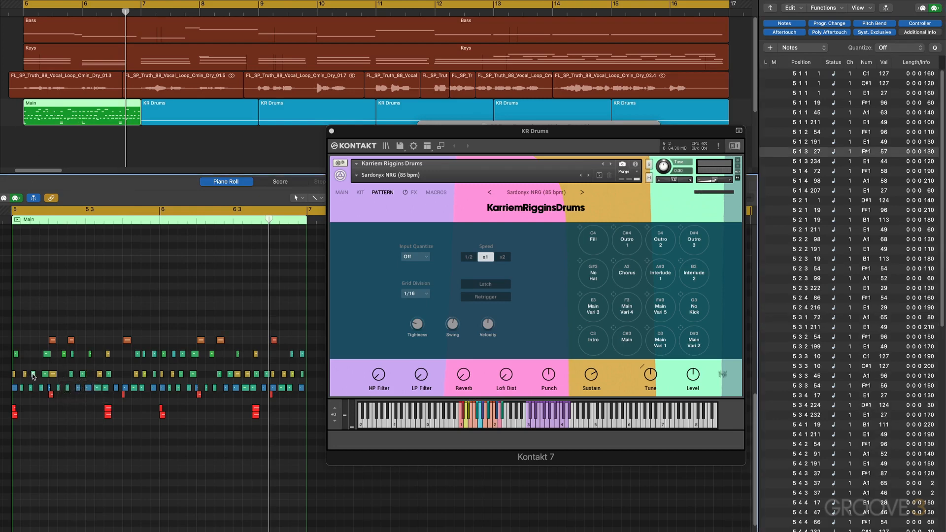
- Select the second KR Drums region as the target for the next Main groove
{"action": "left_click", "coordinate": [193, 112]}
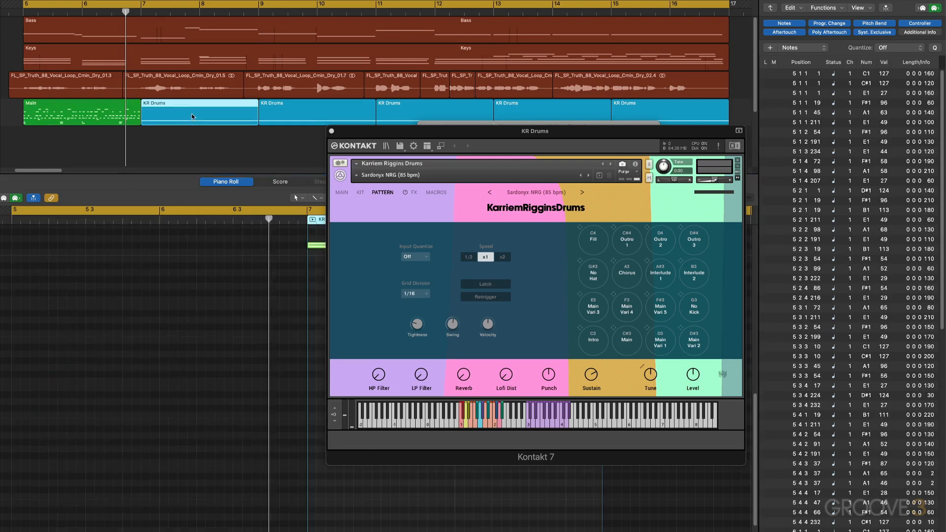
{"action": "left_click", "coordinate": [78, 114]}
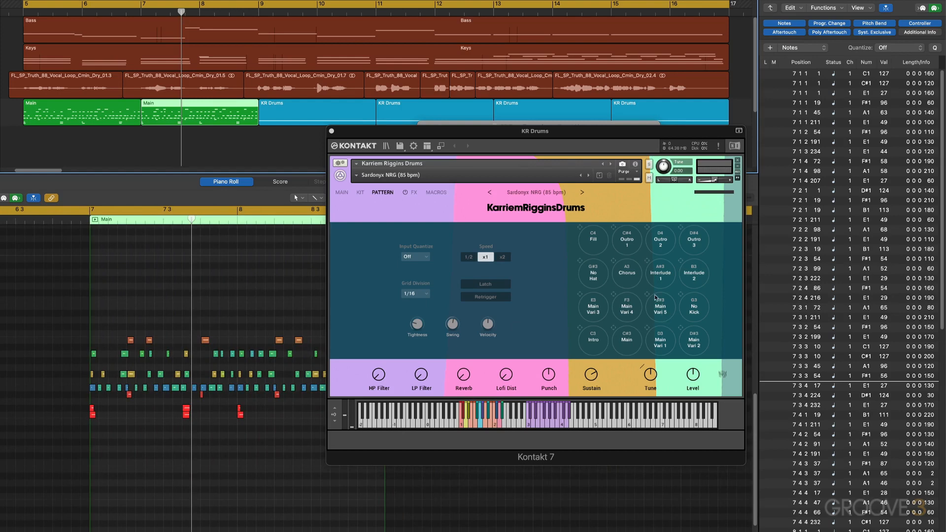
{"action": "mouse_move", "coordinate": [213, 124]}
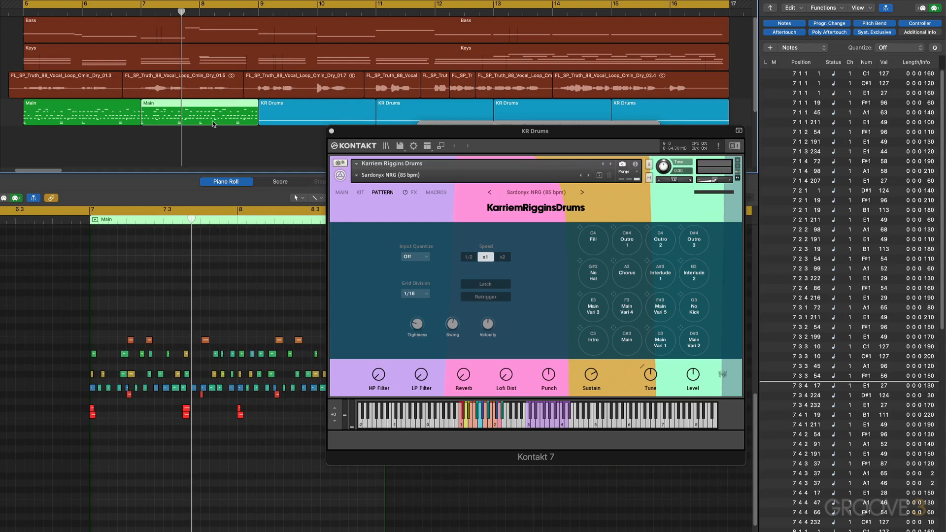
{"action": "mouse_move", "coordinate": [89, 127]}
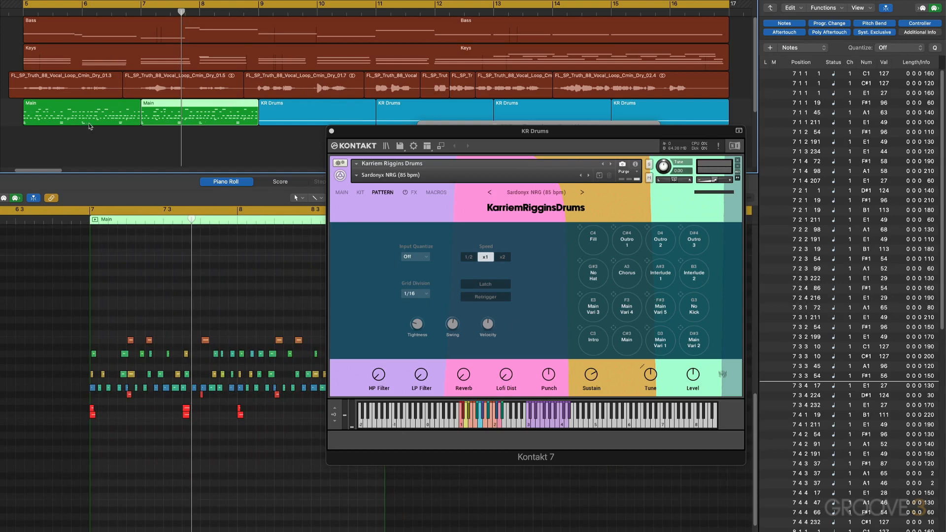
{"action": "mouse_move", "coordinate": [579, 331]}
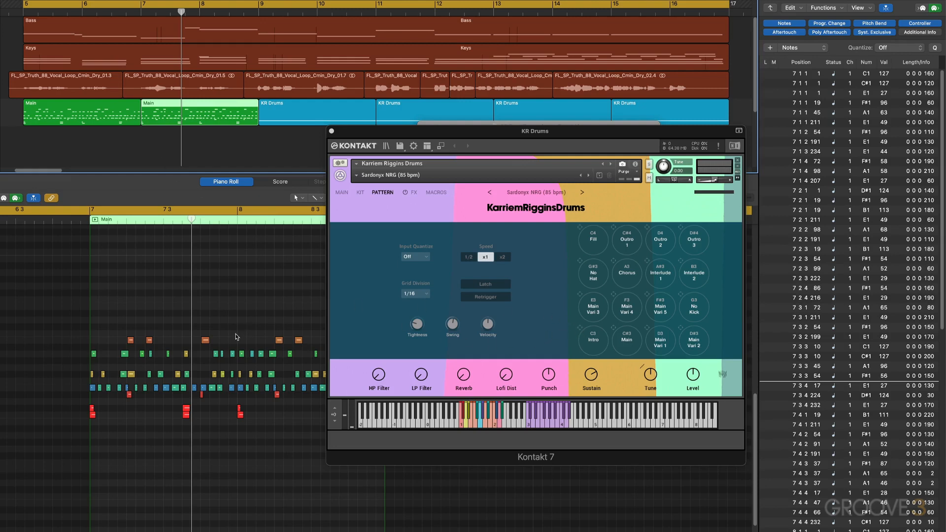
{"action": "mouse_move", "coordinate": [417, 325]}
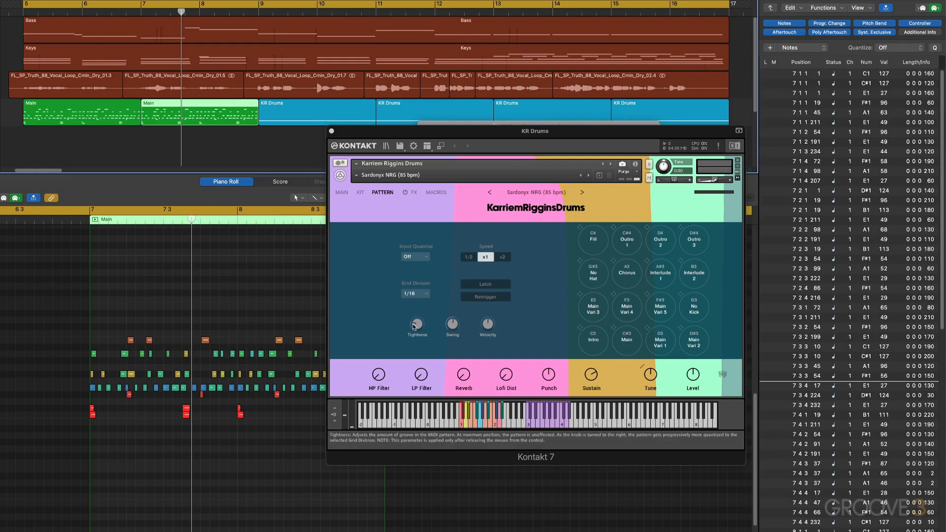
{"action": "mouse_move", "coordinate": [452, 324]}
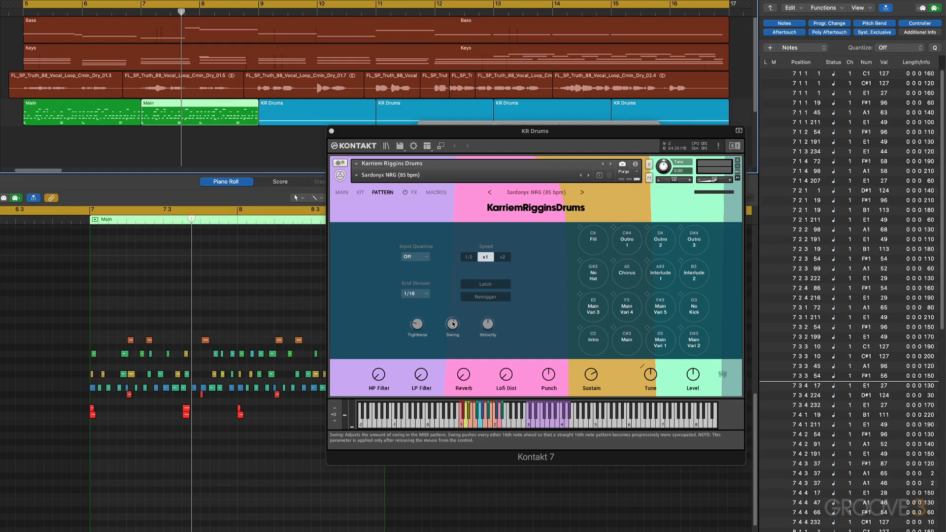
{"action": "mouse_move", "coordinate": [419, 290]}
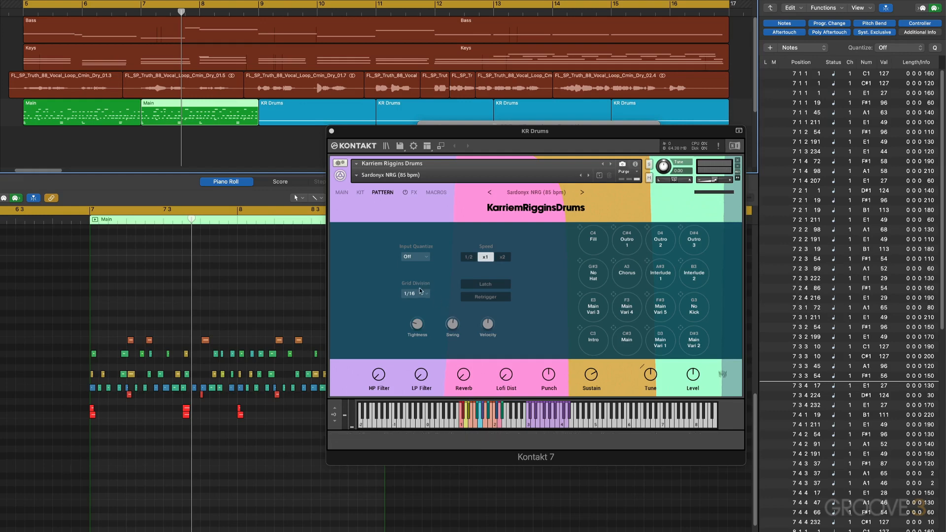
{"action": "mouse_move", "coordinate": [428, 294]}
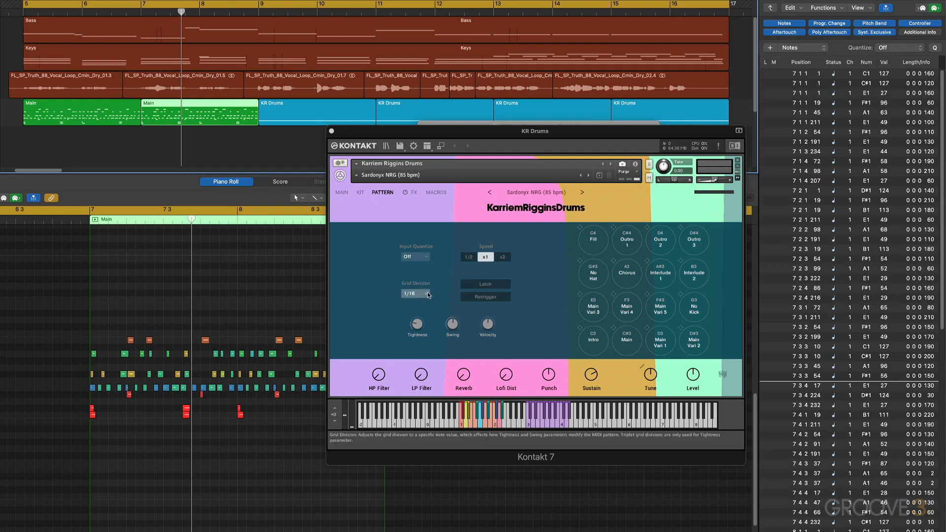
- Check the Grid Division choices and leave the pattern grid at 1/16
{"action": "left_click", "coordinate": [415, 294]}
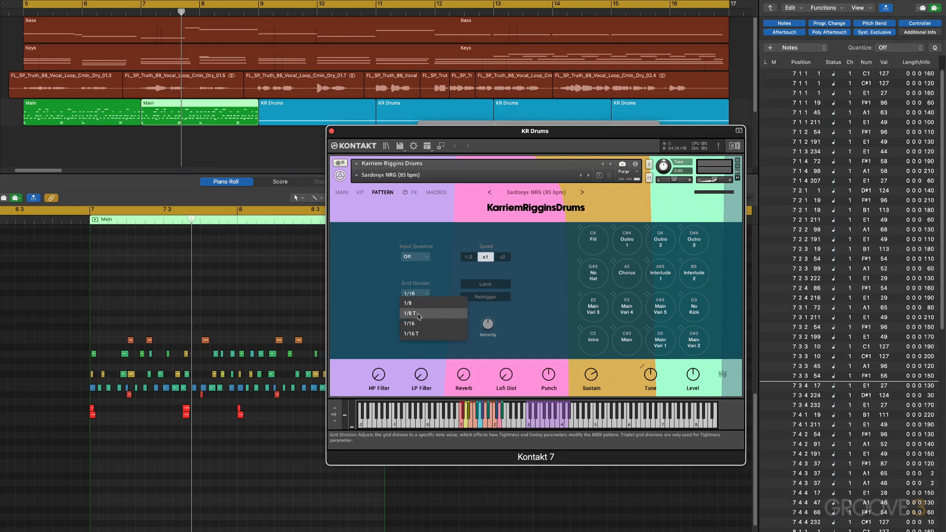
{"action": "left_click", "coordinate": [408, 324]}
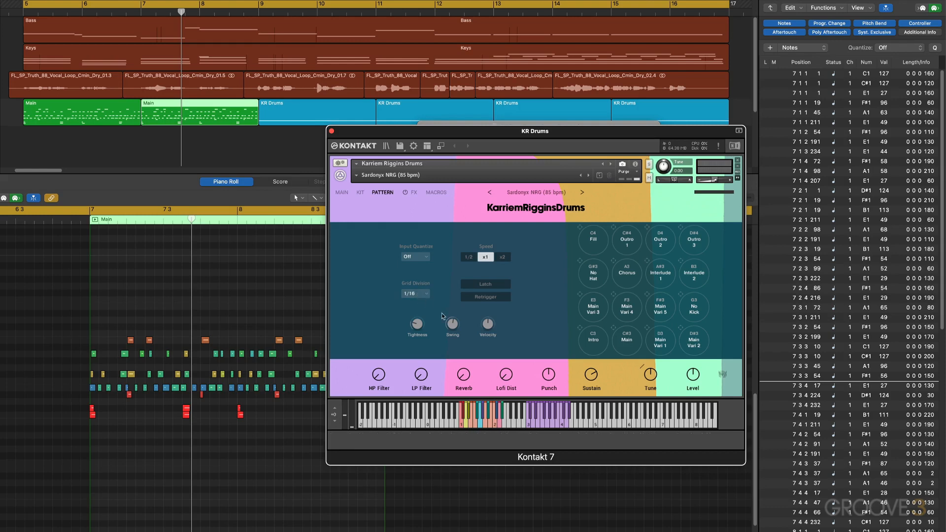
{"action": "mouse_move", "coordinate": [452, 325]}
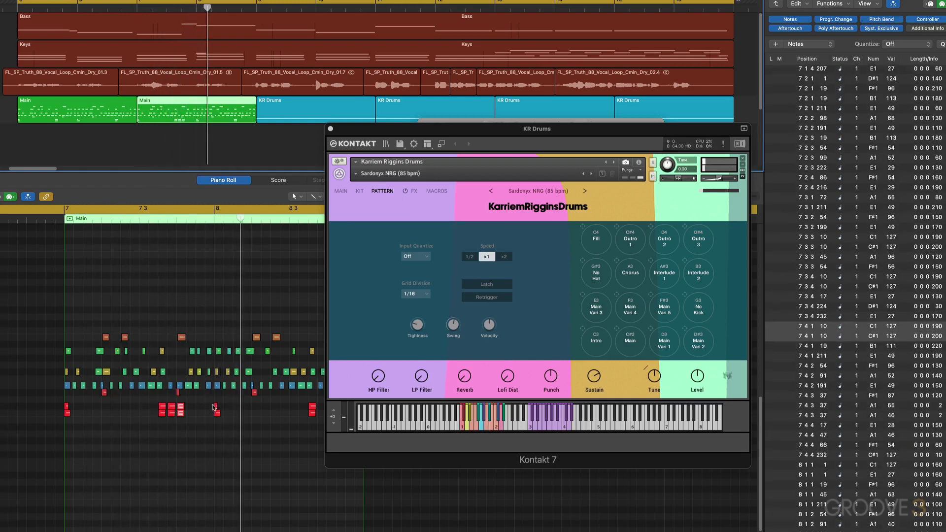
- Set the selected doubled kick notes to velocity 83 with the inspector slider
{"action": "left_click", "coordinate": [214, 419]}
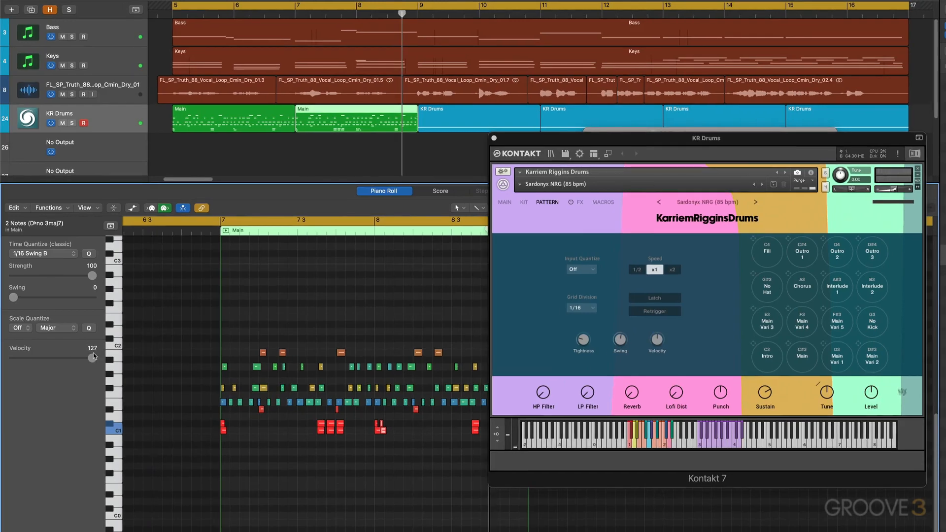
{"action": "left_click_drag", "start_coordinate": [91, 358], "coordinate": [51, 358]}
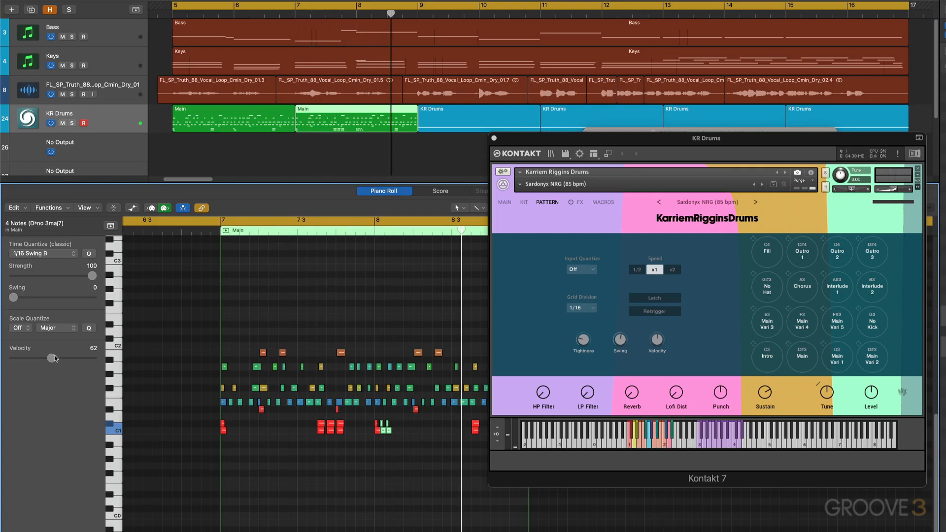
{"action": "left_click_drag", "start_coordinate": [53, 358], "coordinate": [65, 358]}
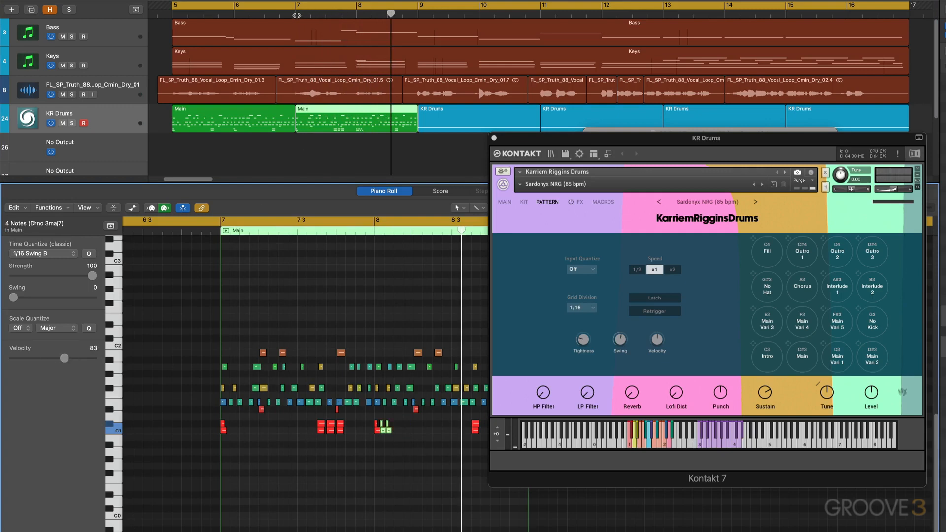